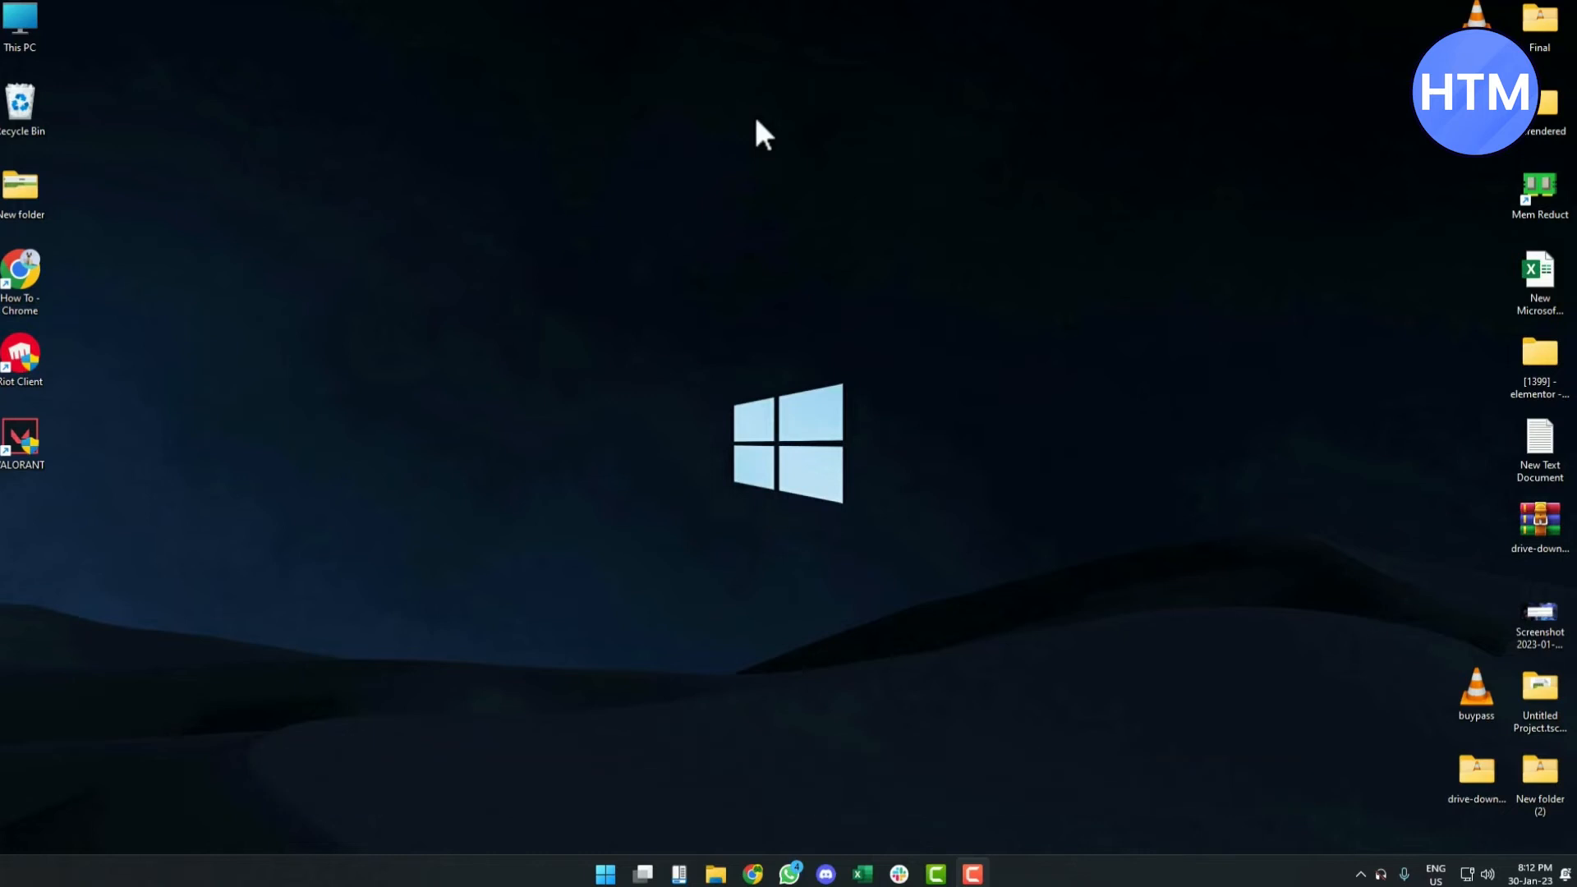
Step: Search the Start menu for 'reg' to find Registry Editor
click(604, 873)
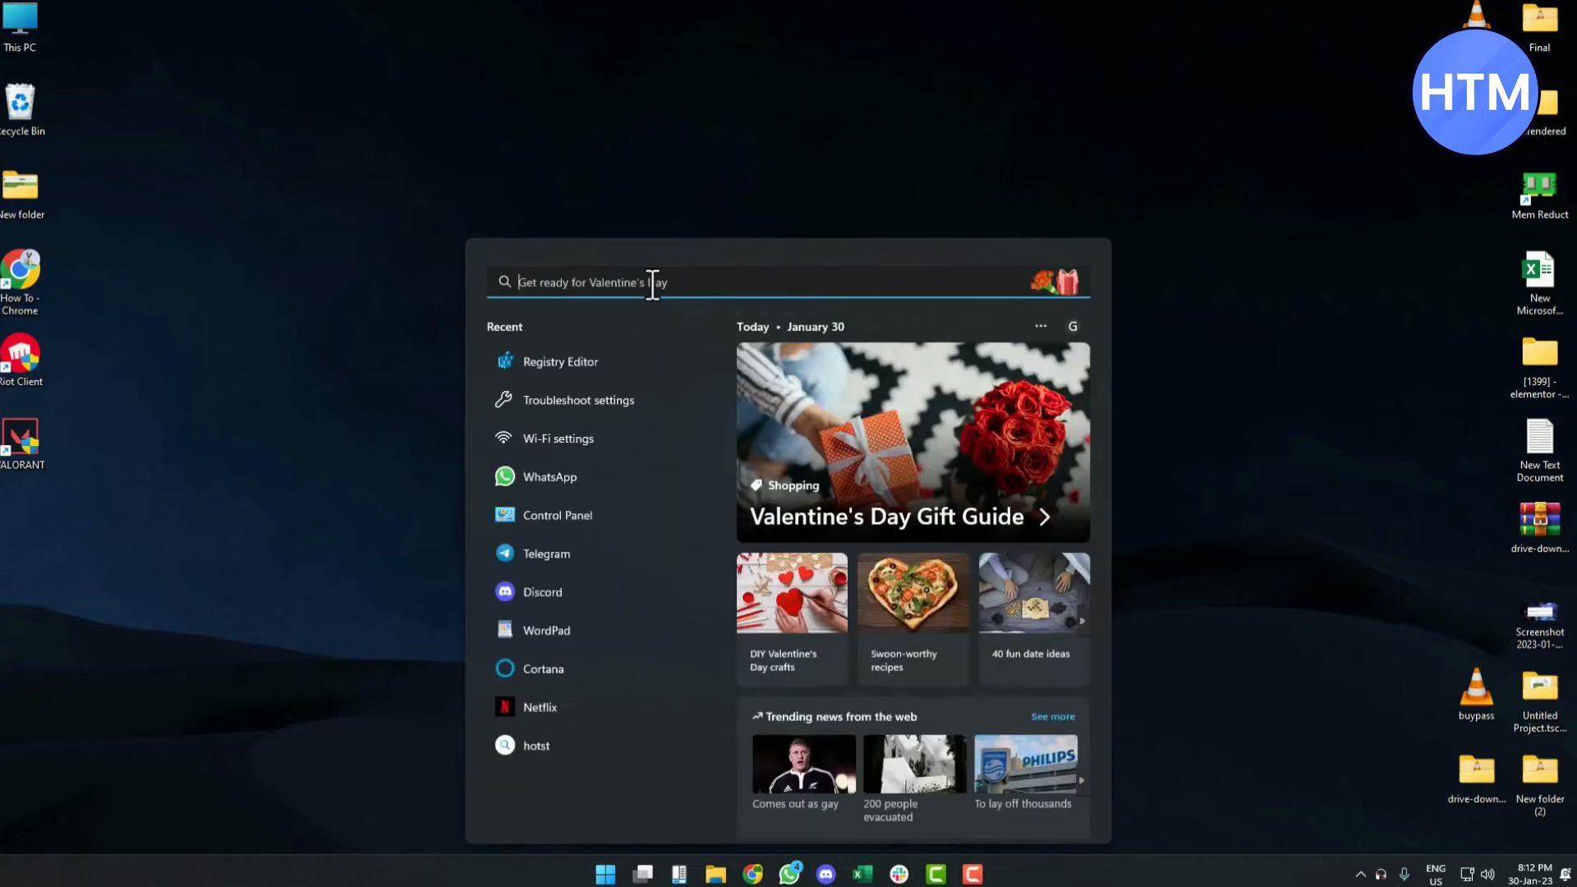
text(reg)
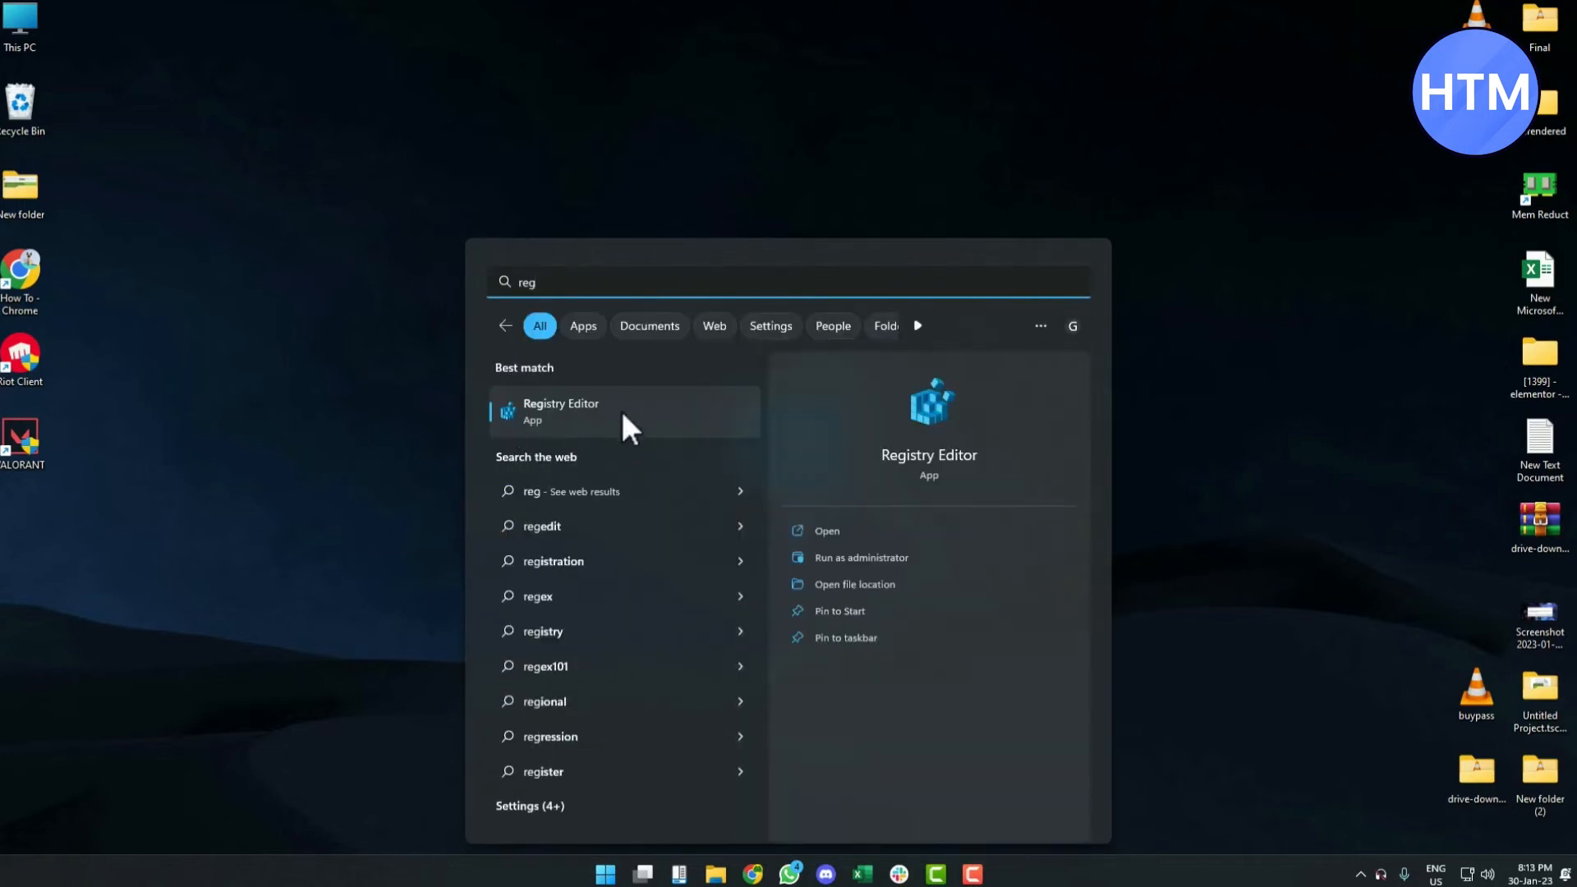
Step: Launch Registry Editor and expand HKEY_LOCAL_MACHINE\SOFTWARE\Microsoft\Windows NT\CurrentVersion
click(560, 410)
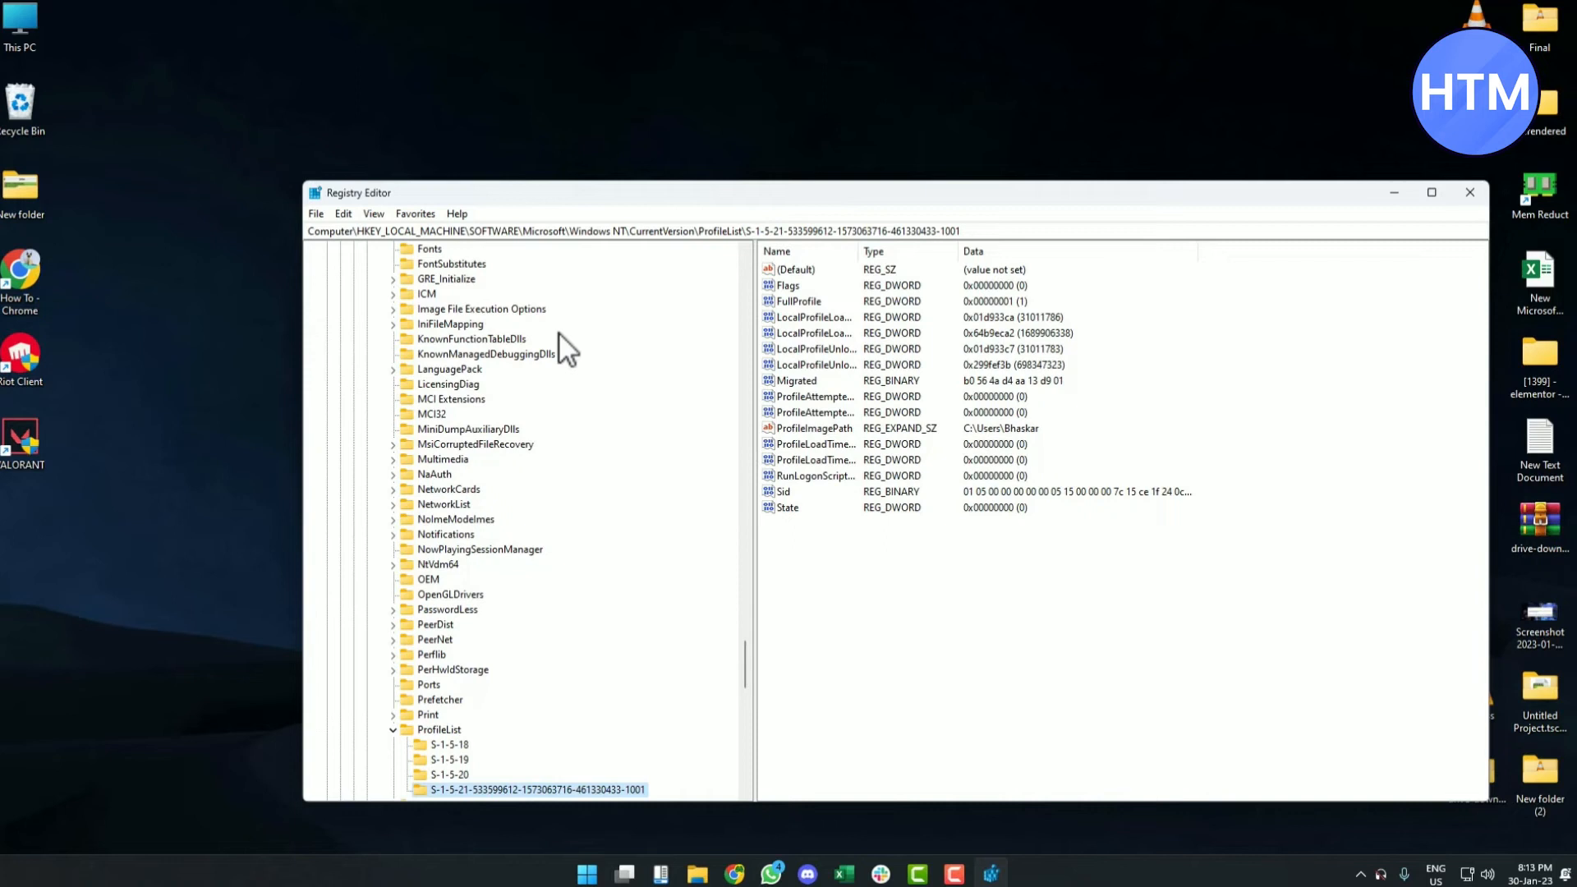
click(404, 292)
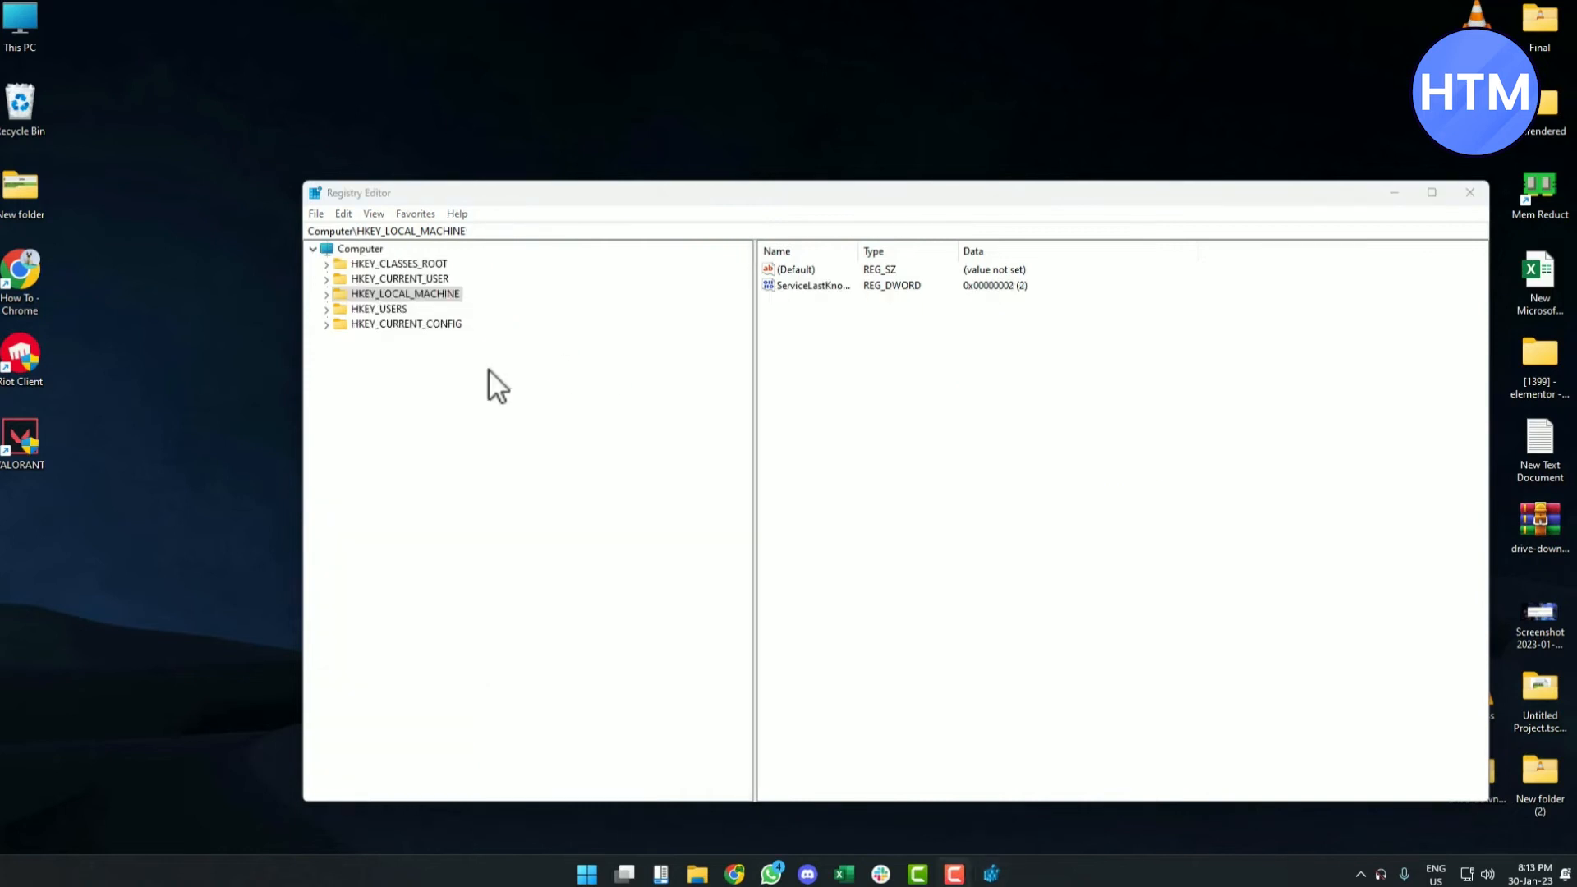
mouse_move(337, 306)
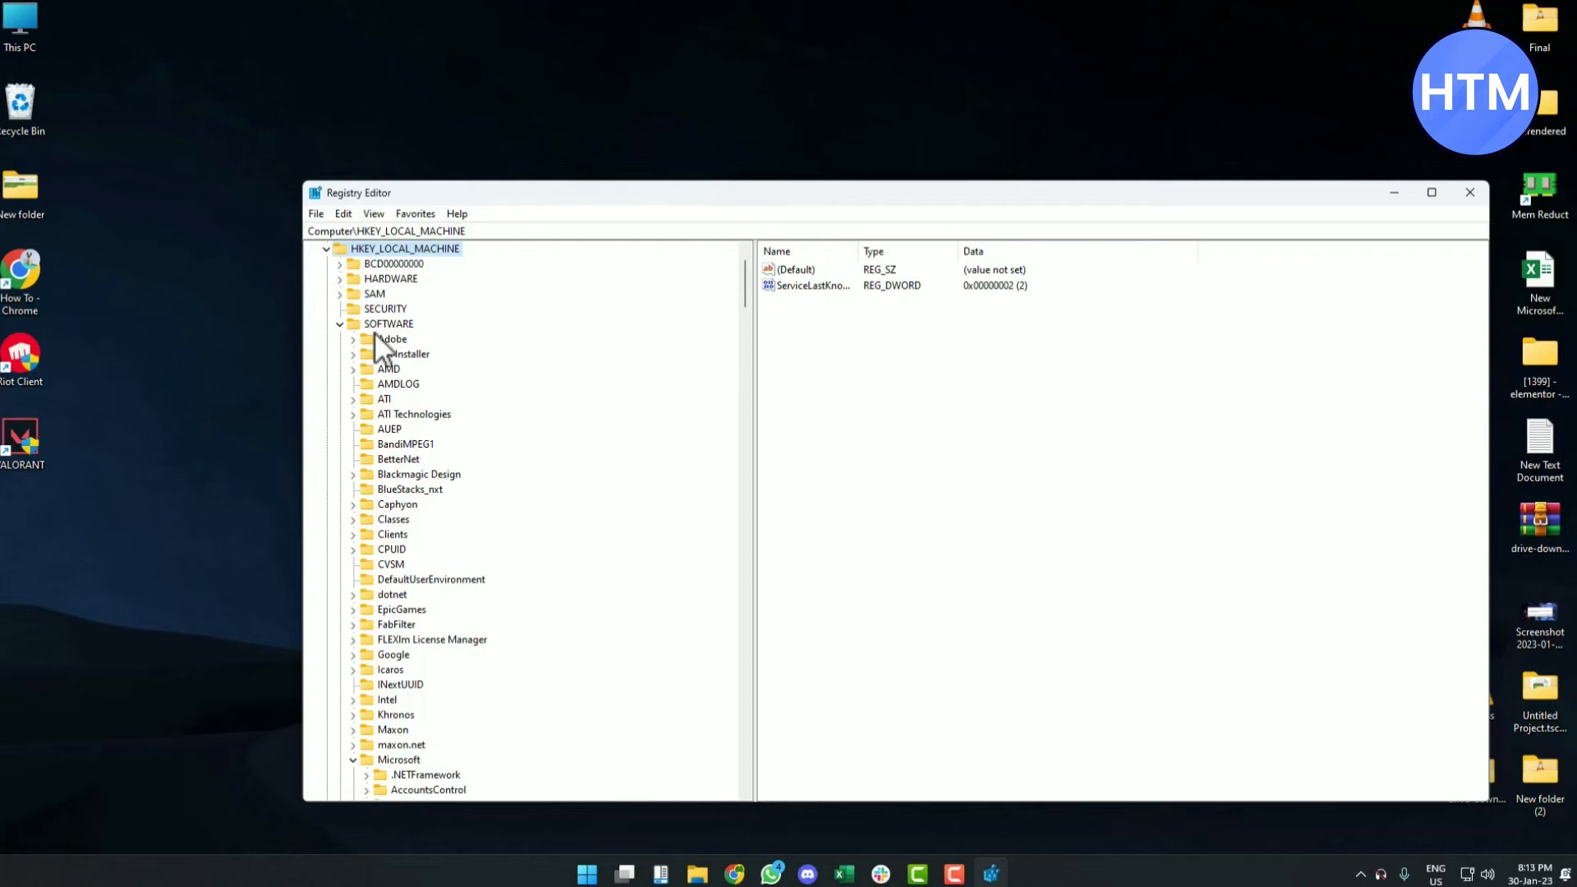
scroll(down, 3)
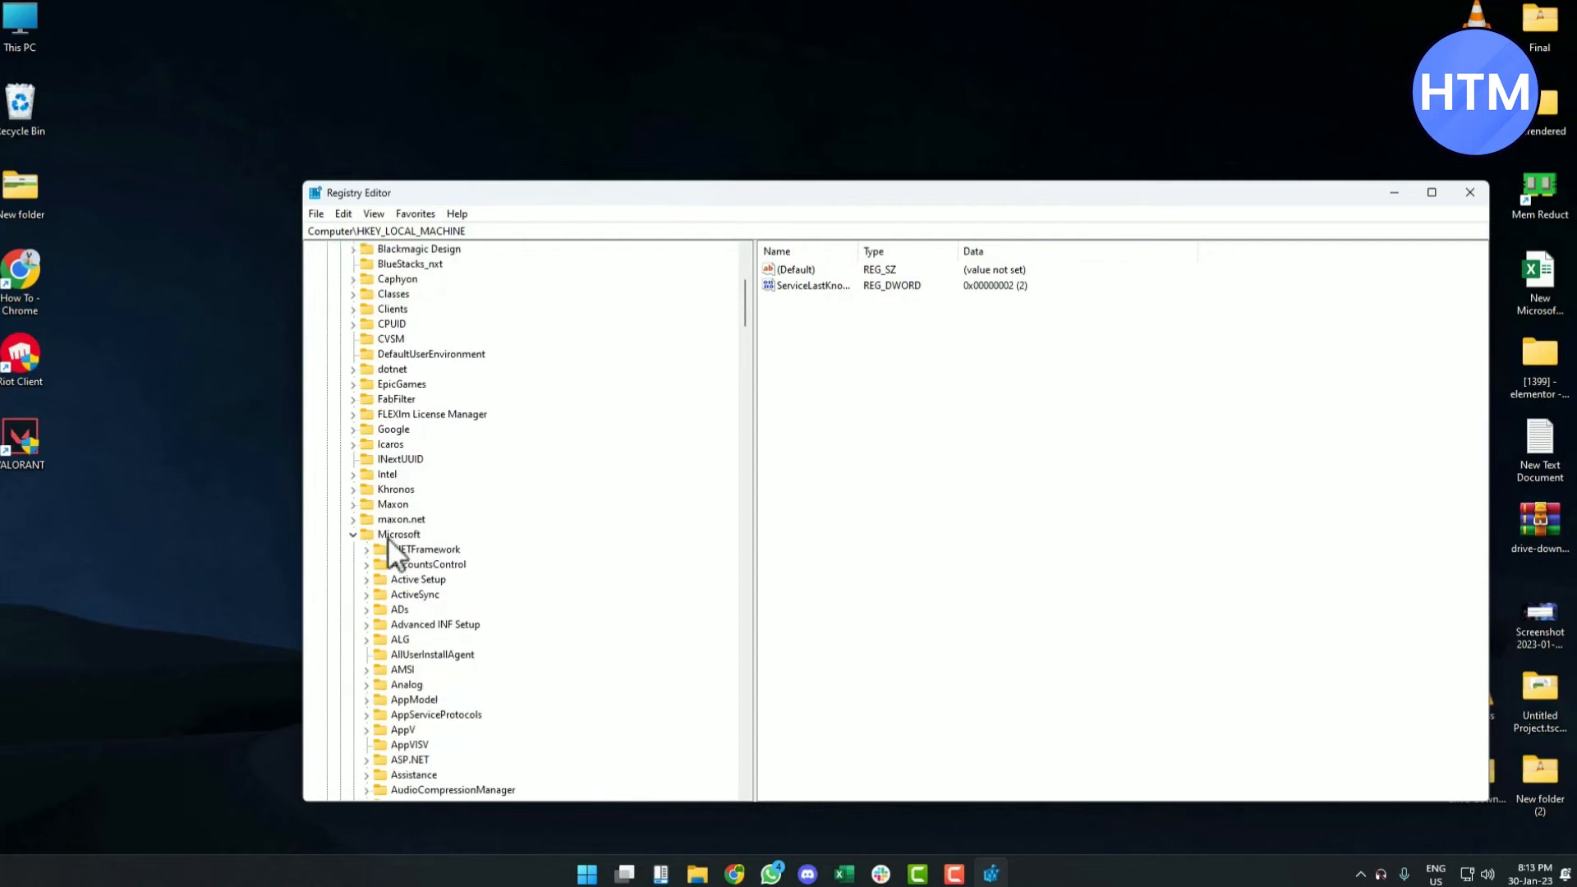
click(398, 534)
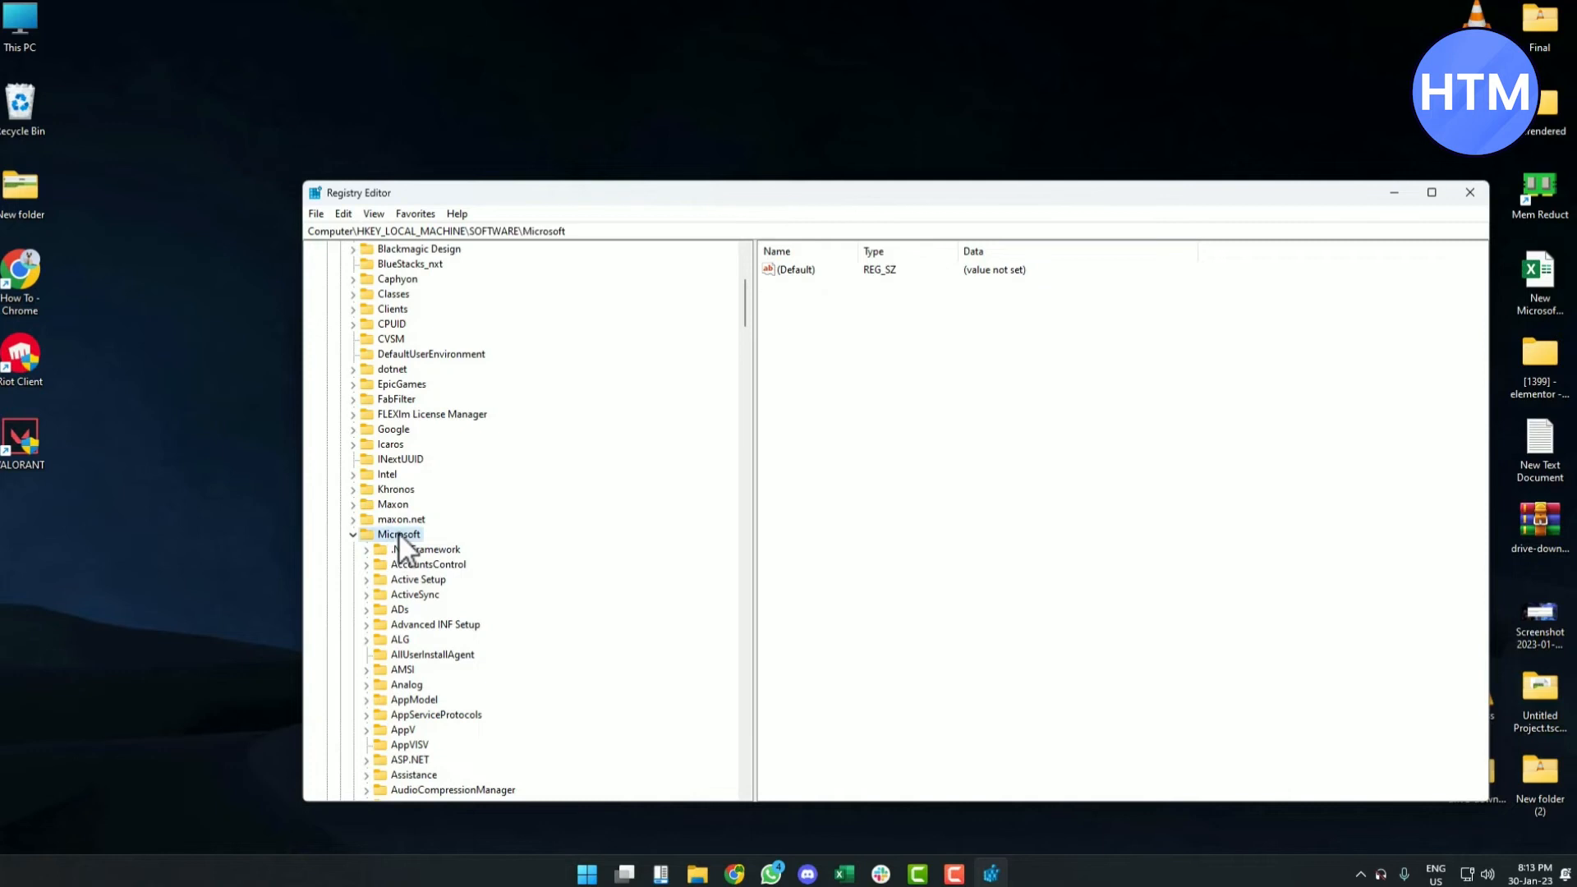
scroll(down, 3)
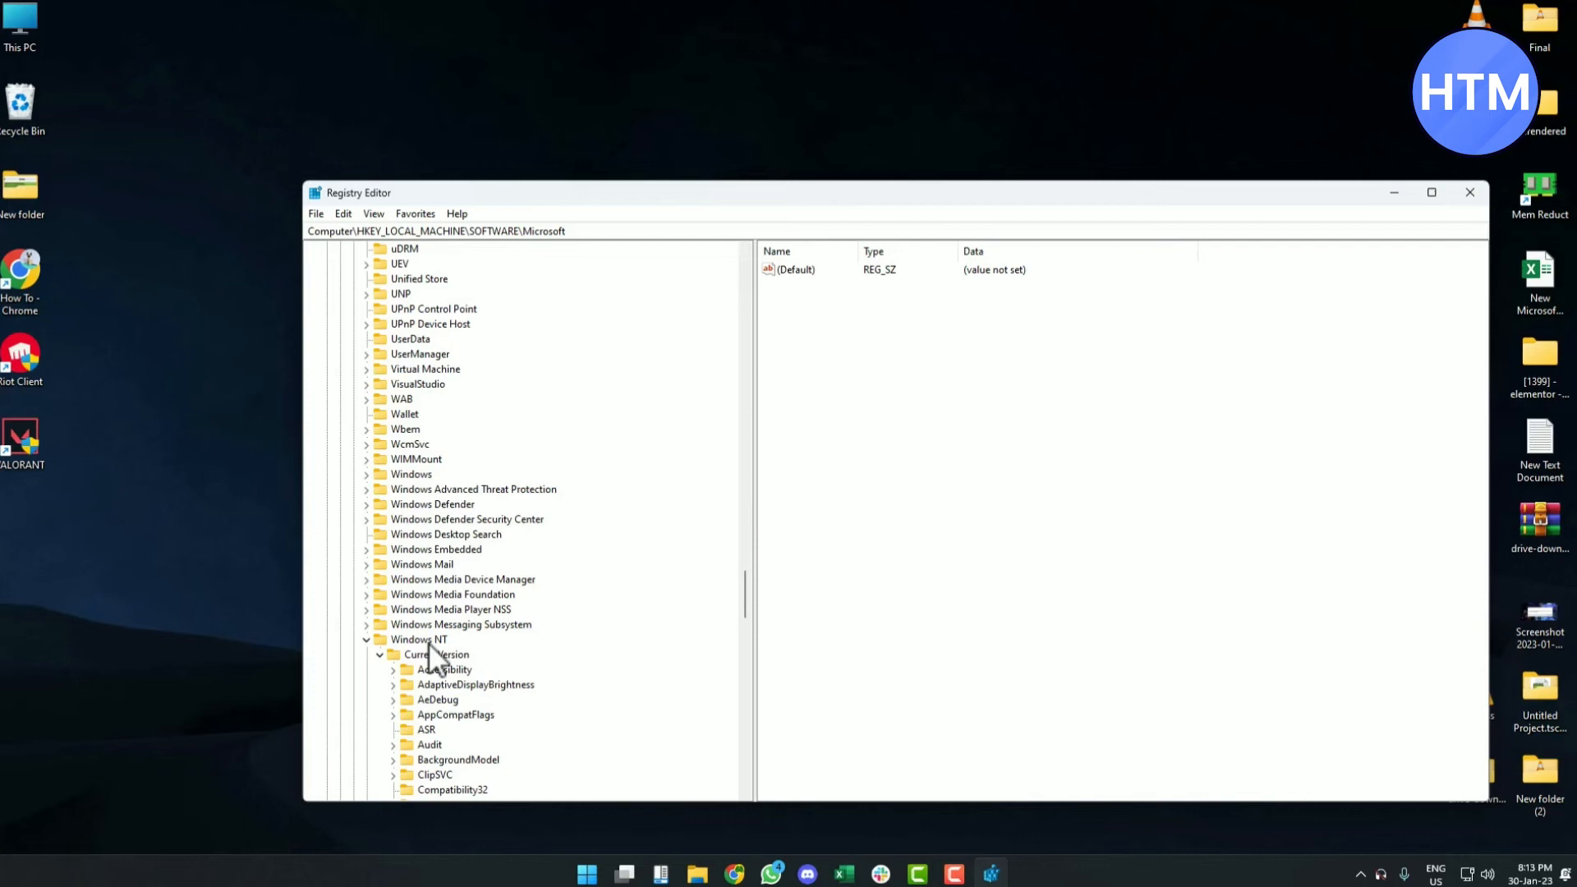
click(418, 639)
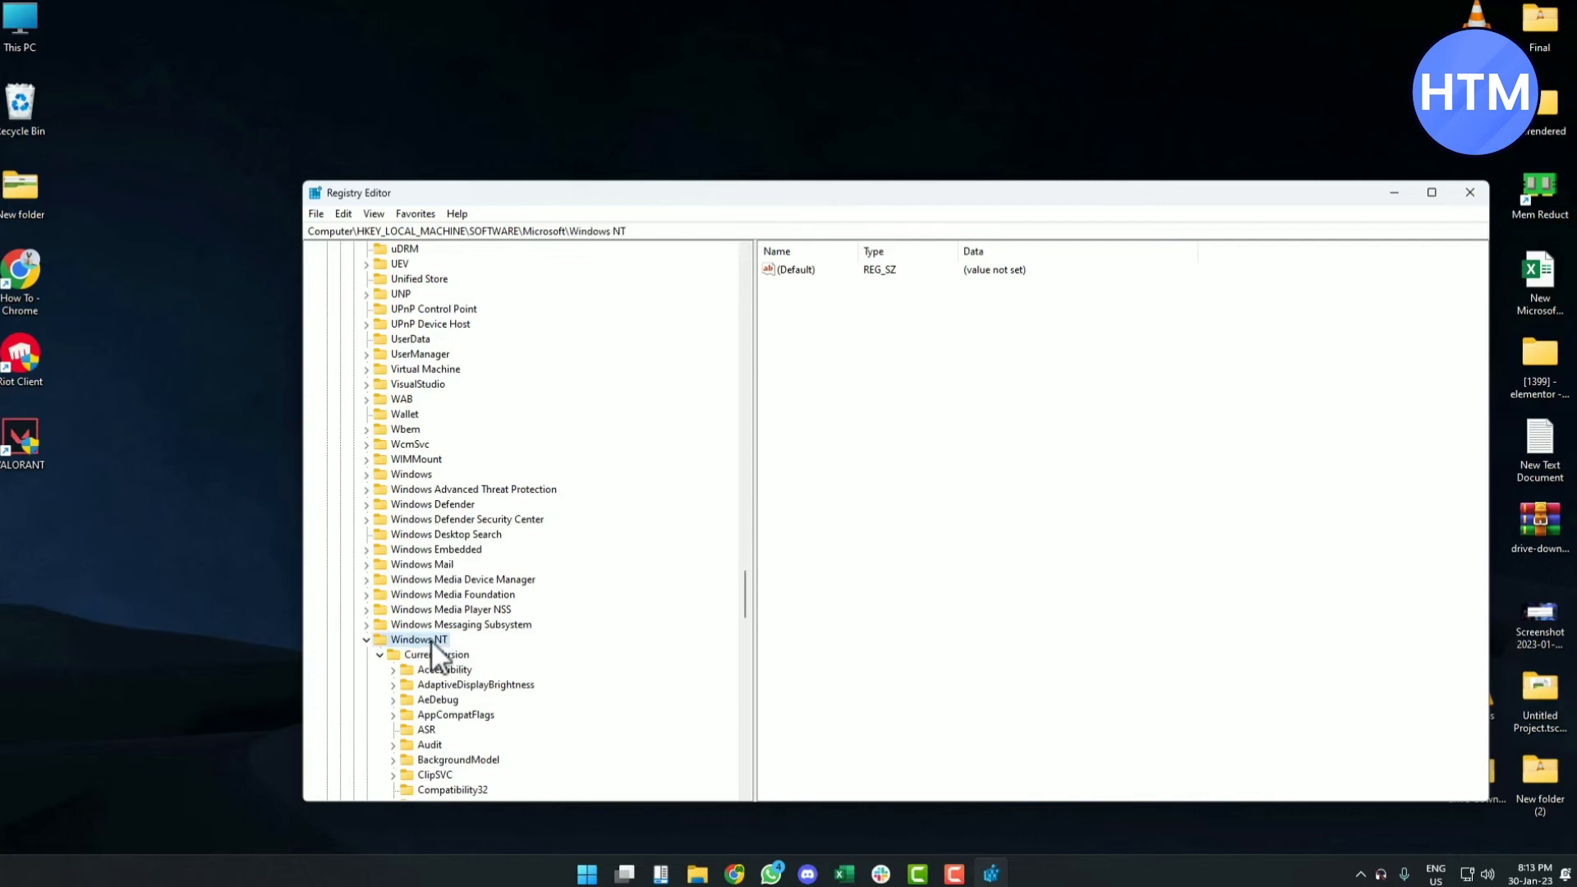
scroll(down, 3)
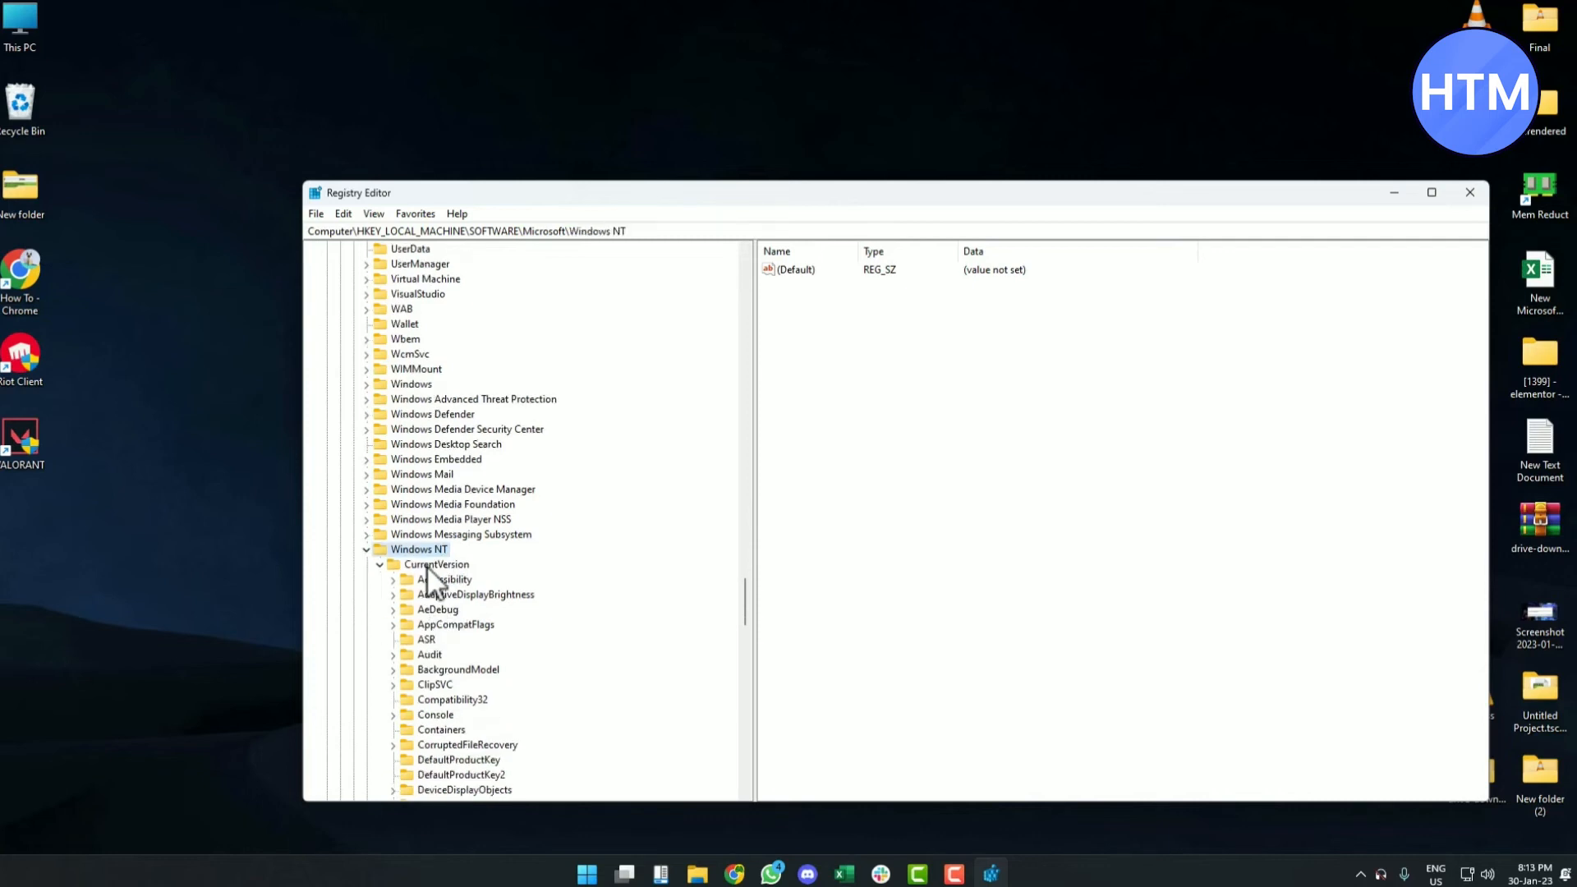
click(434, 565)
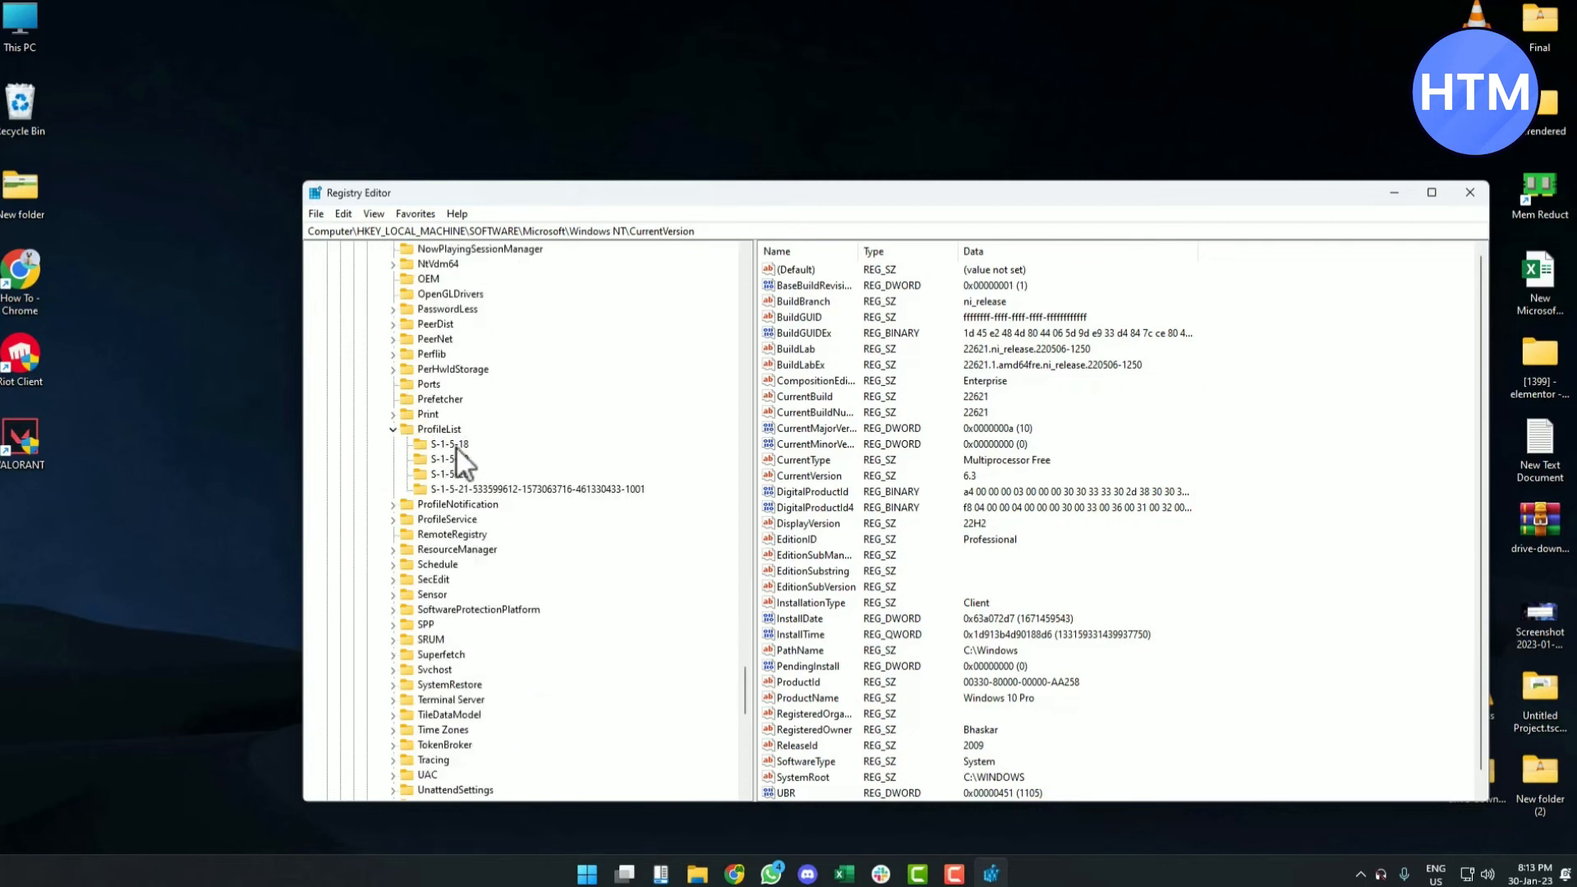
Step: Step through S-1-5-18 and S-1-5-19, then select the long S-1-5-21 profile key
click(448, 443)
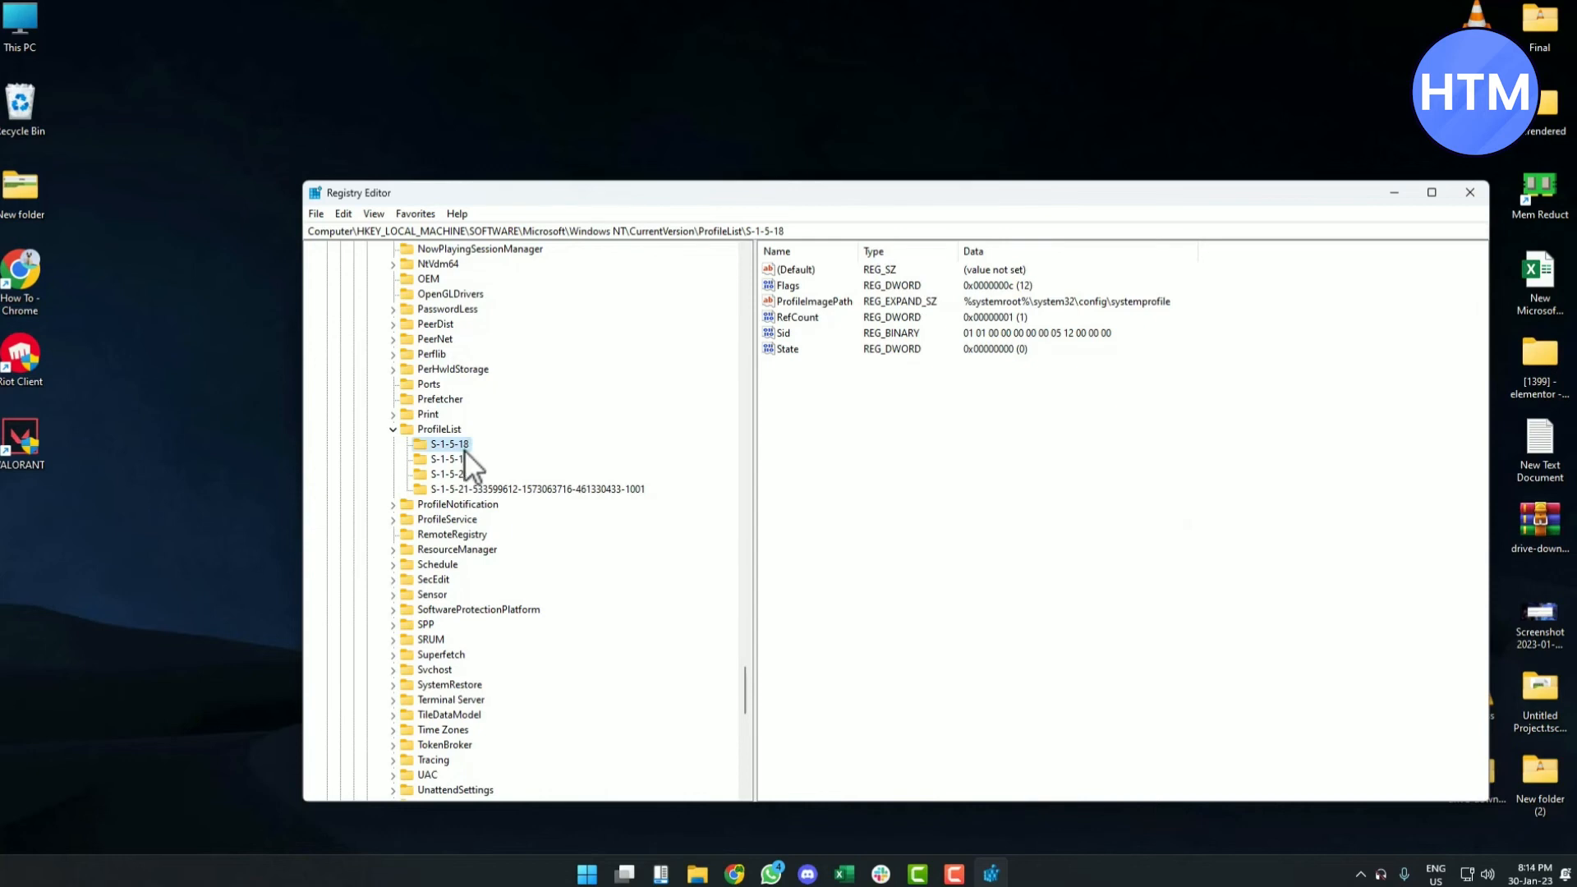
click(448, 458)
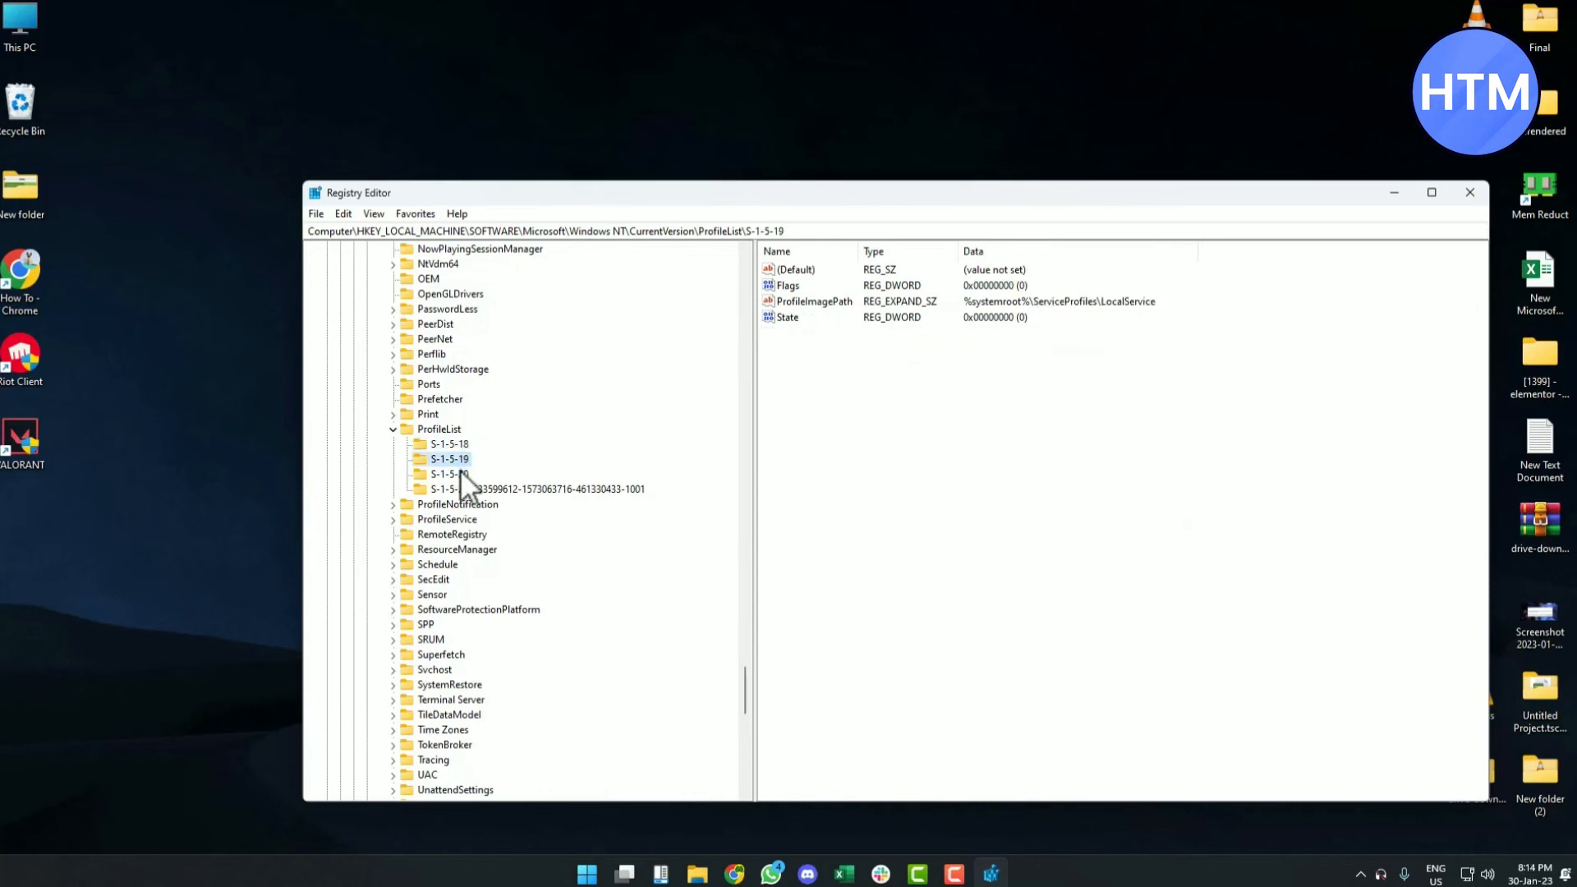
click(537, 489)
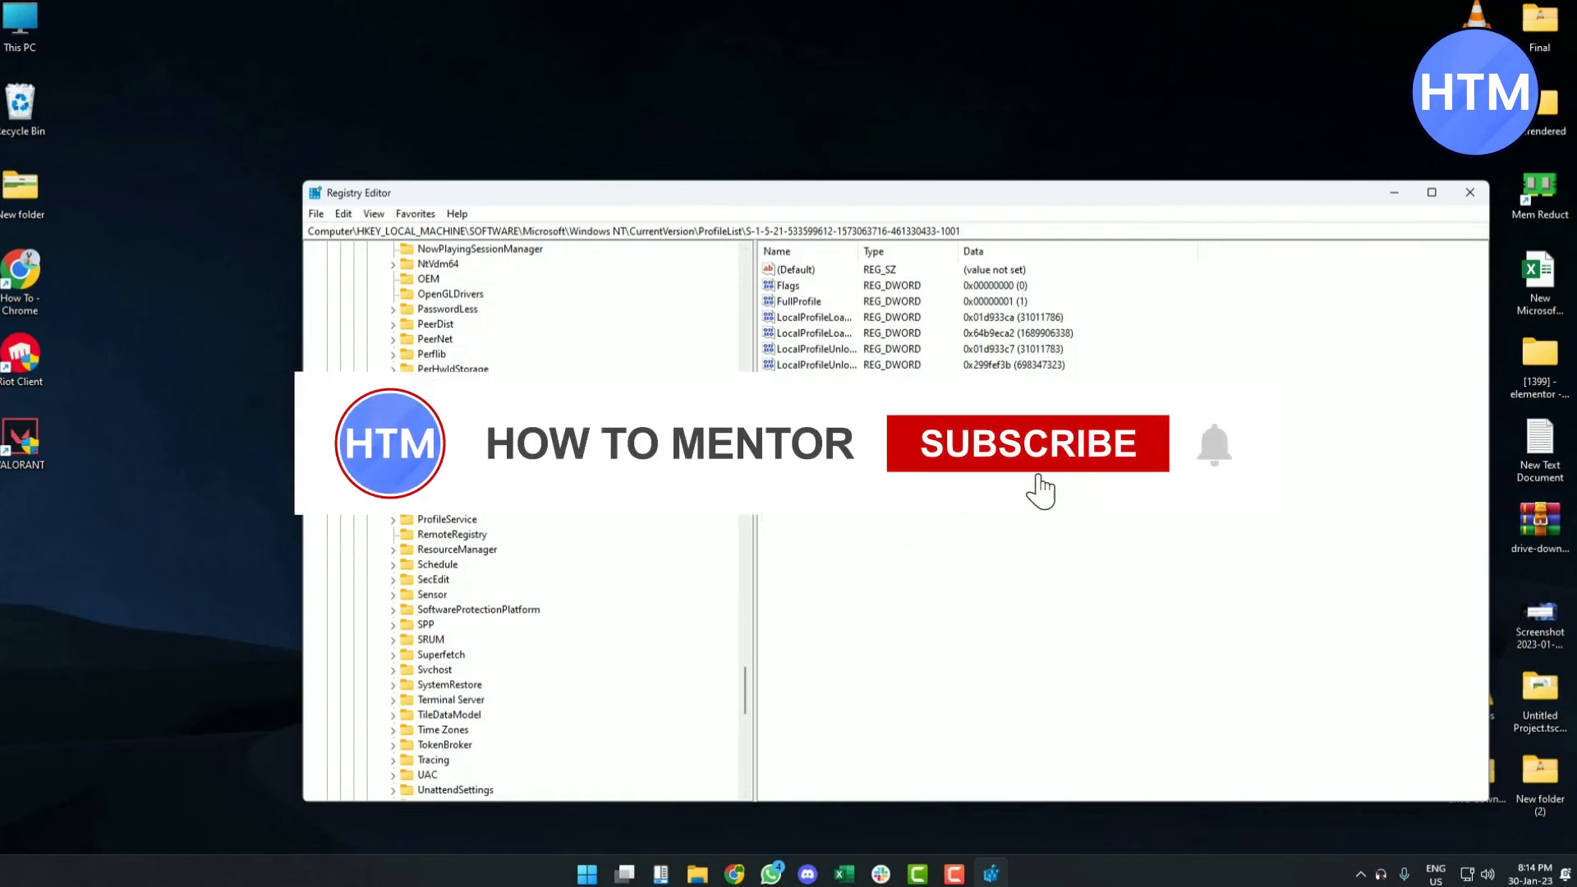
click(1026, 444)
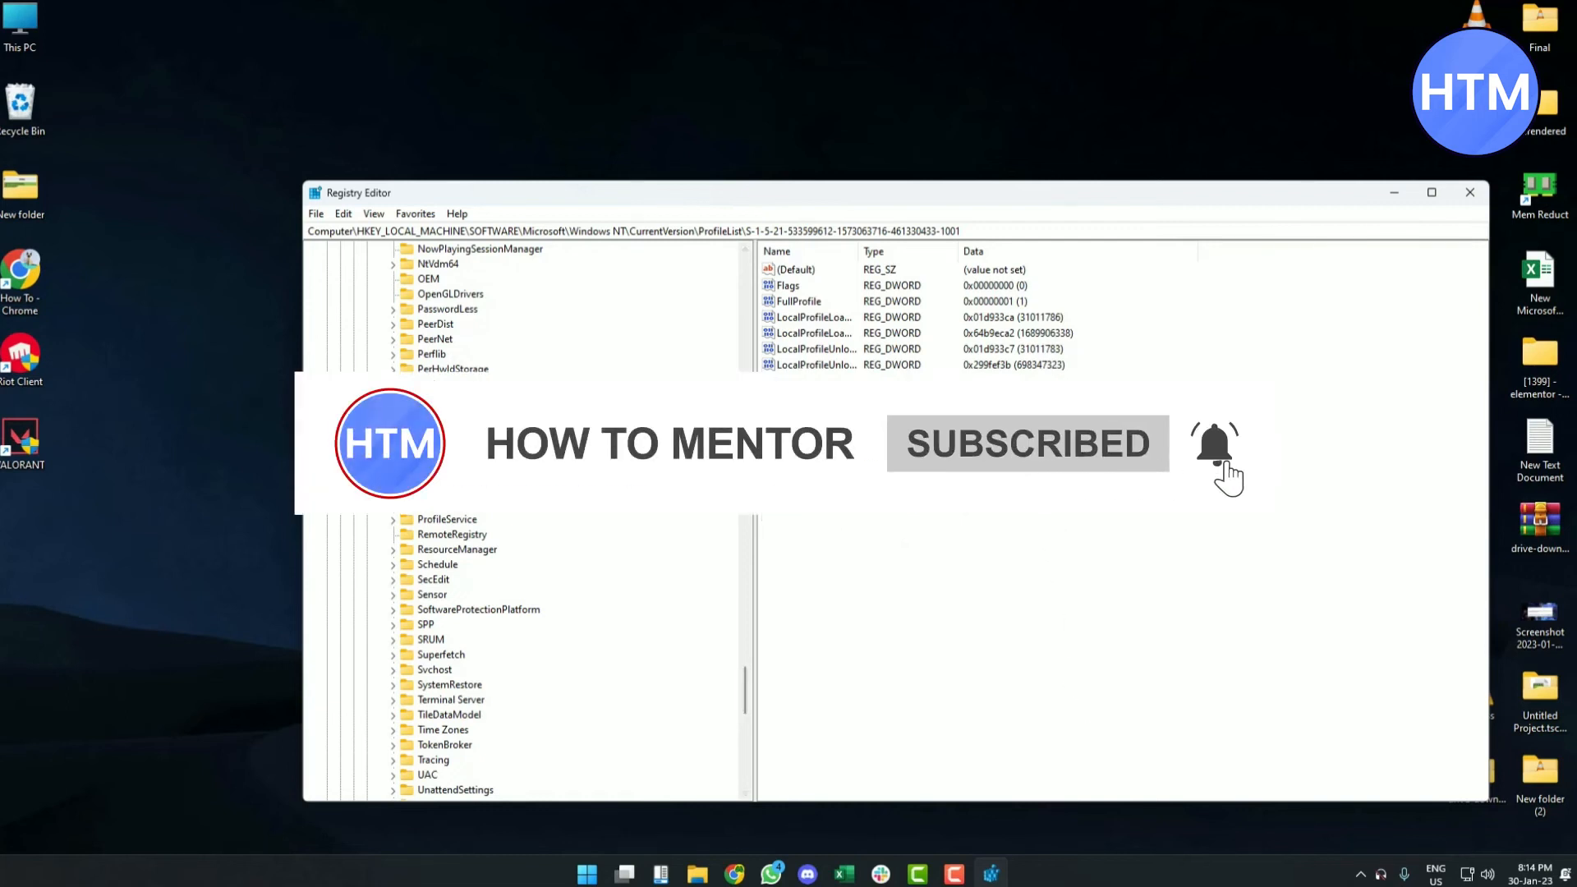
Step: Append '00' to the folder name in ProfileImagePath and confirm the new path
double_click(810, 427)
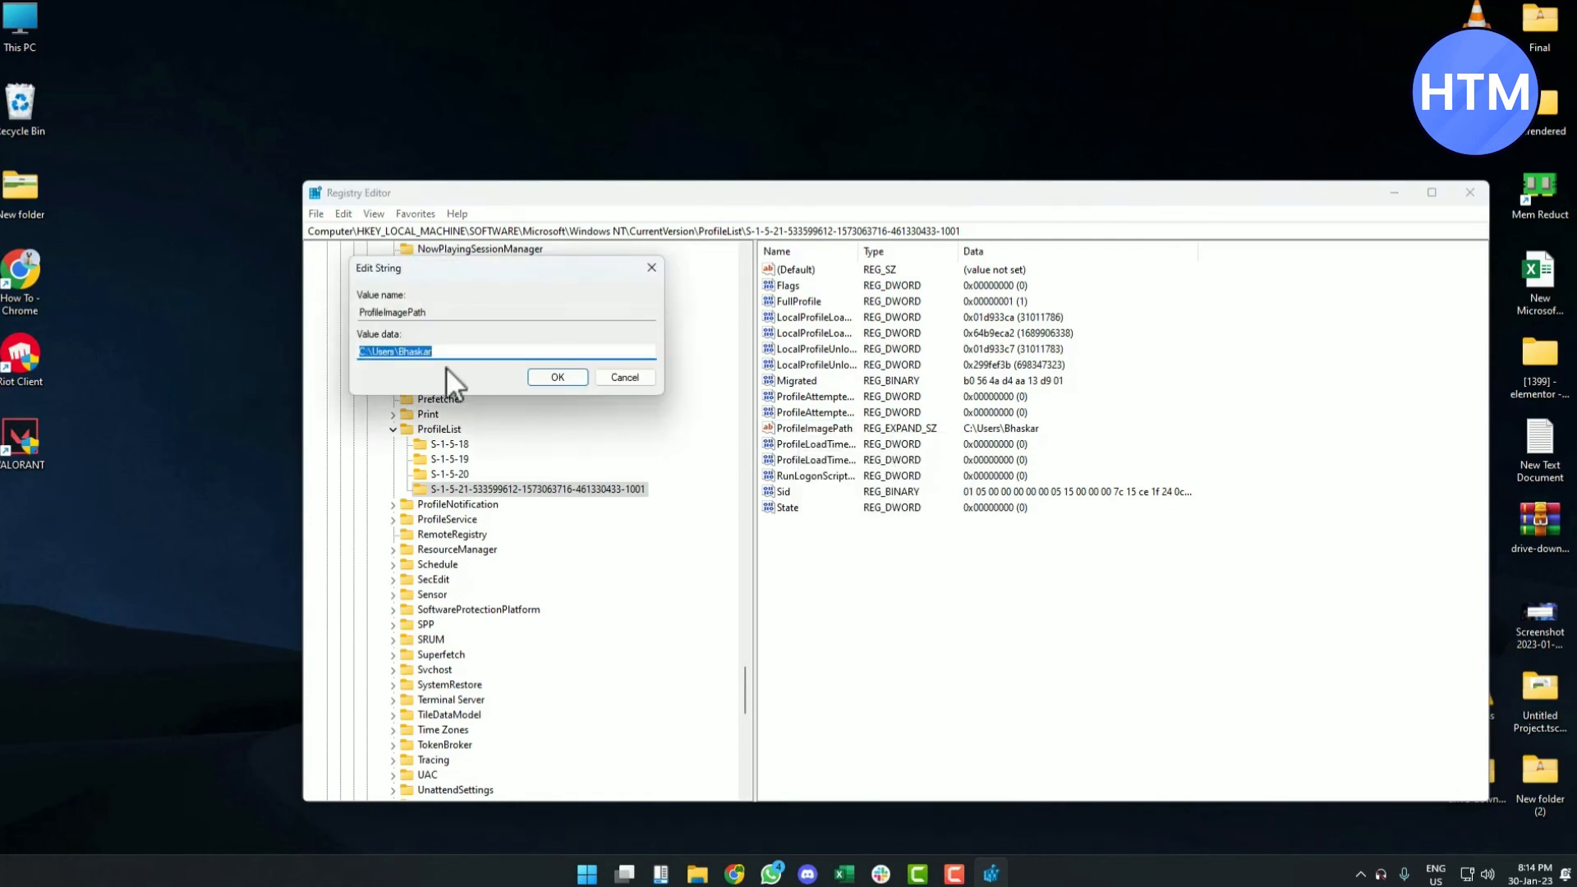
double_click(414, 351)
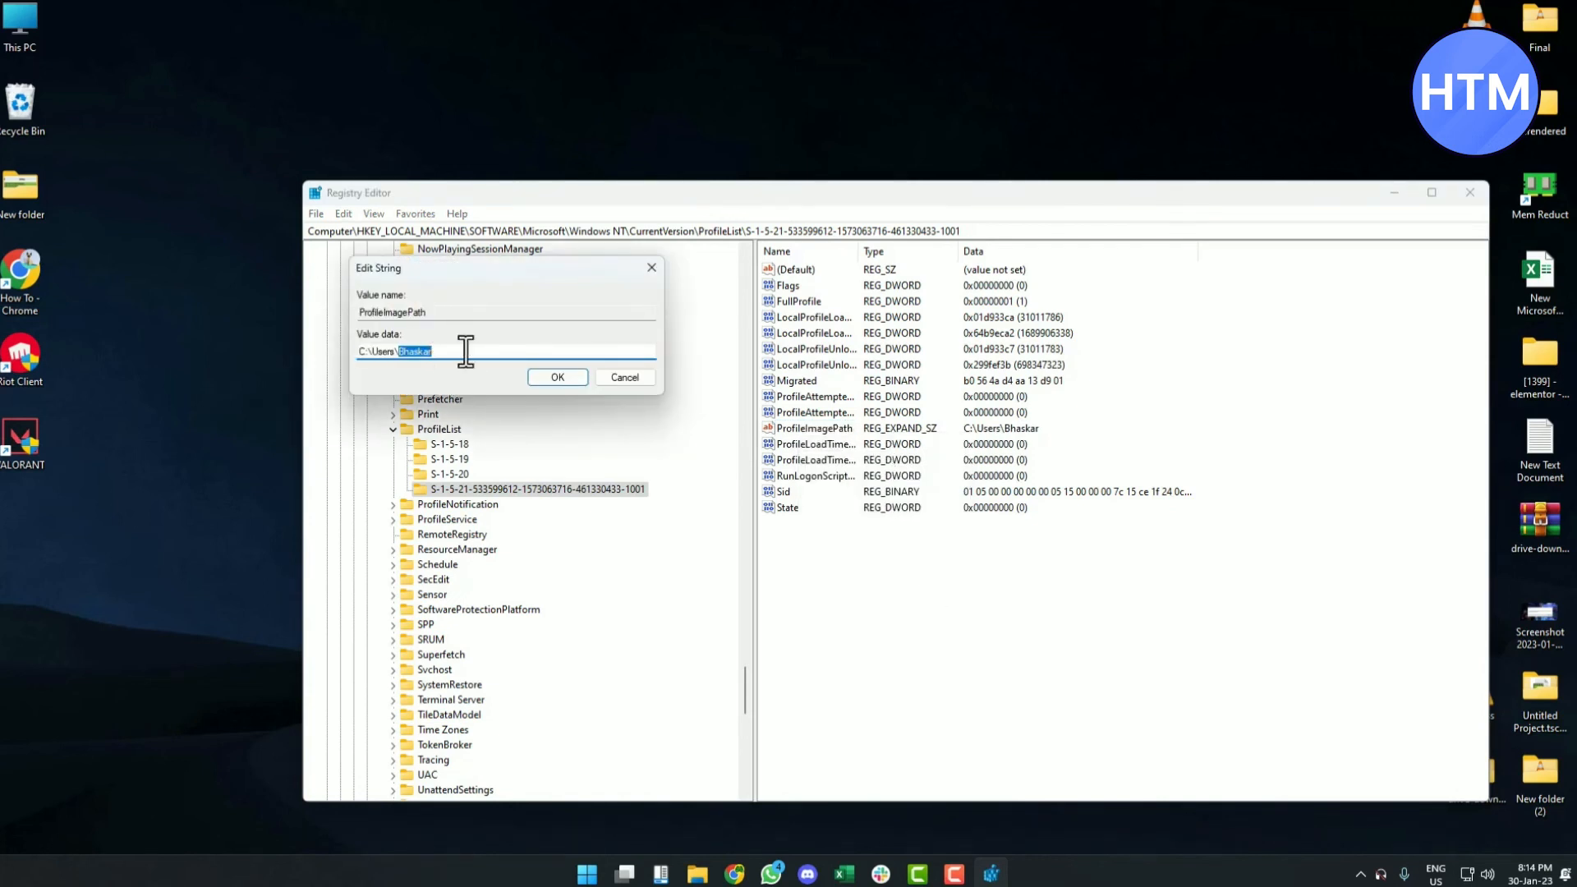
text(00)
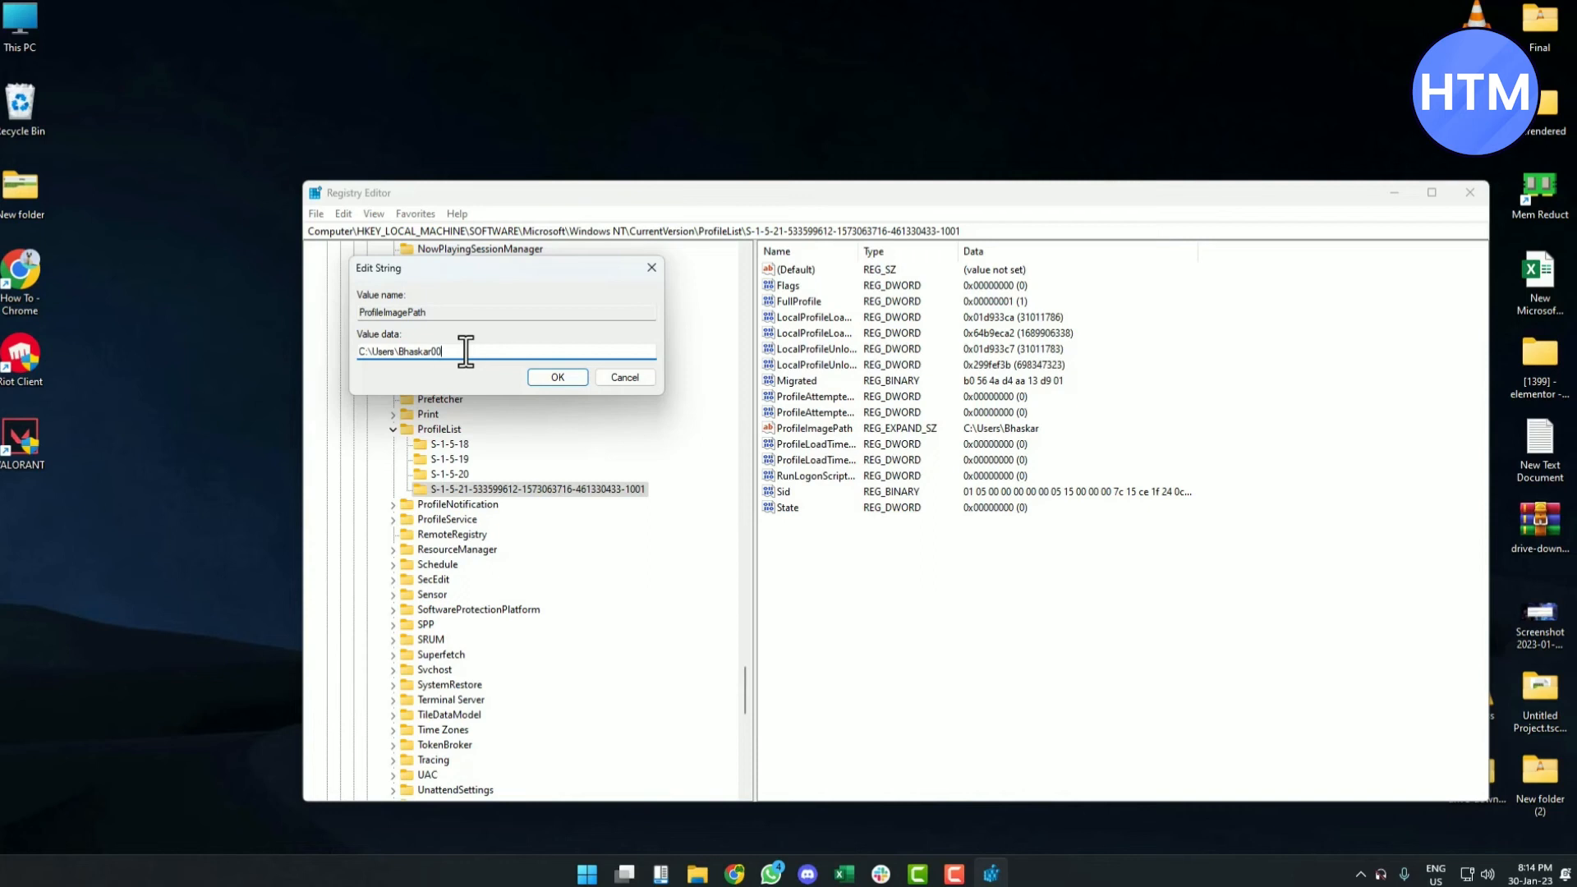
click(556, 377)
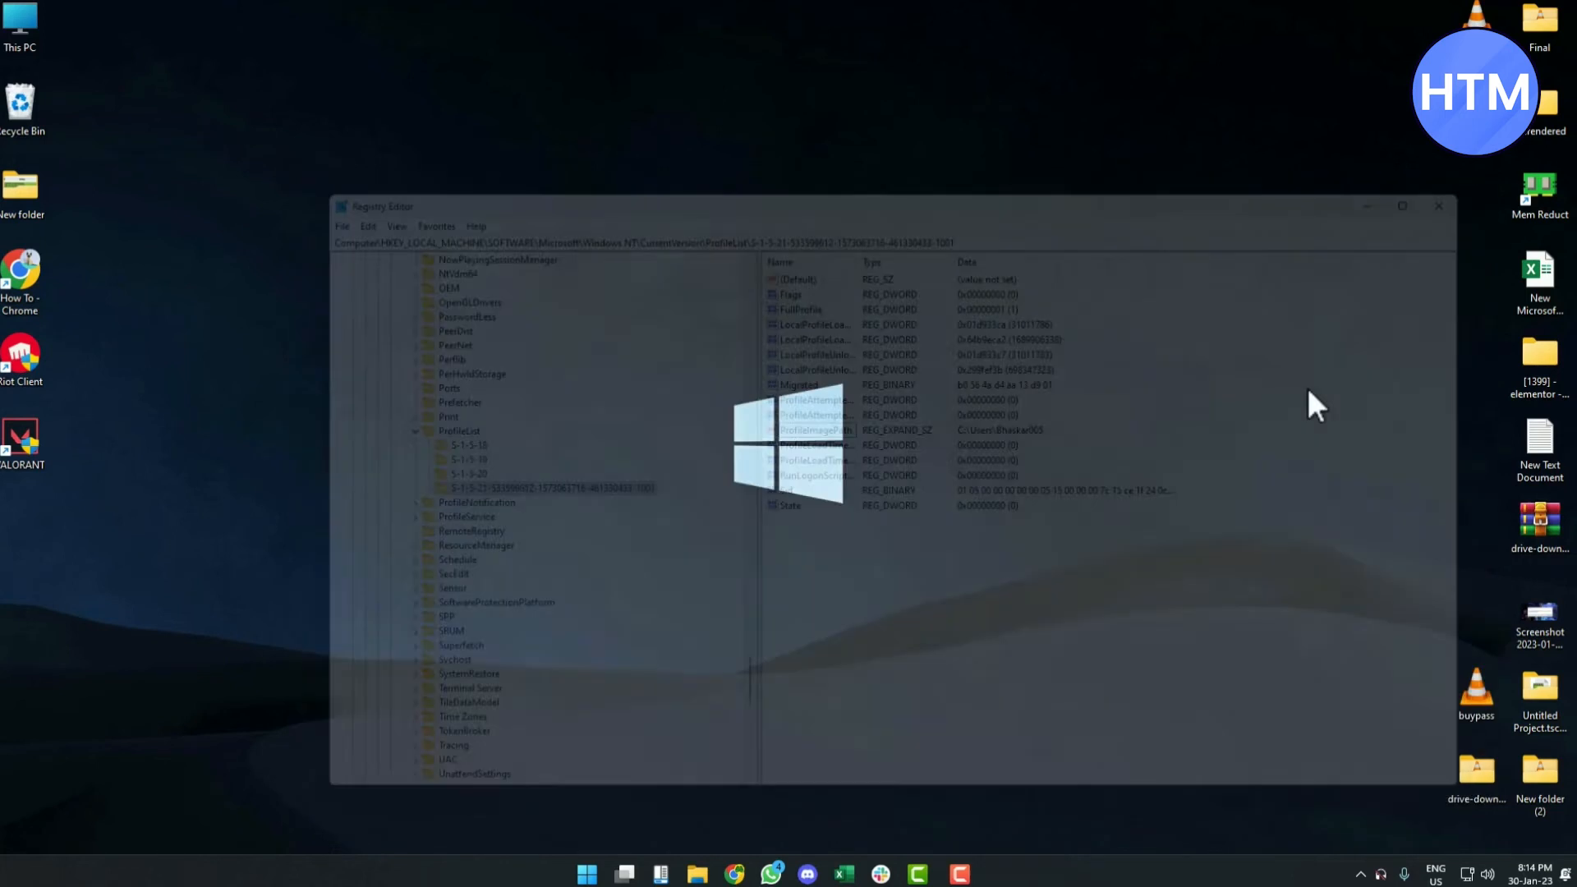
Step: Search the Start menu for 'c' to reach Computer Management
click(1436, 206)
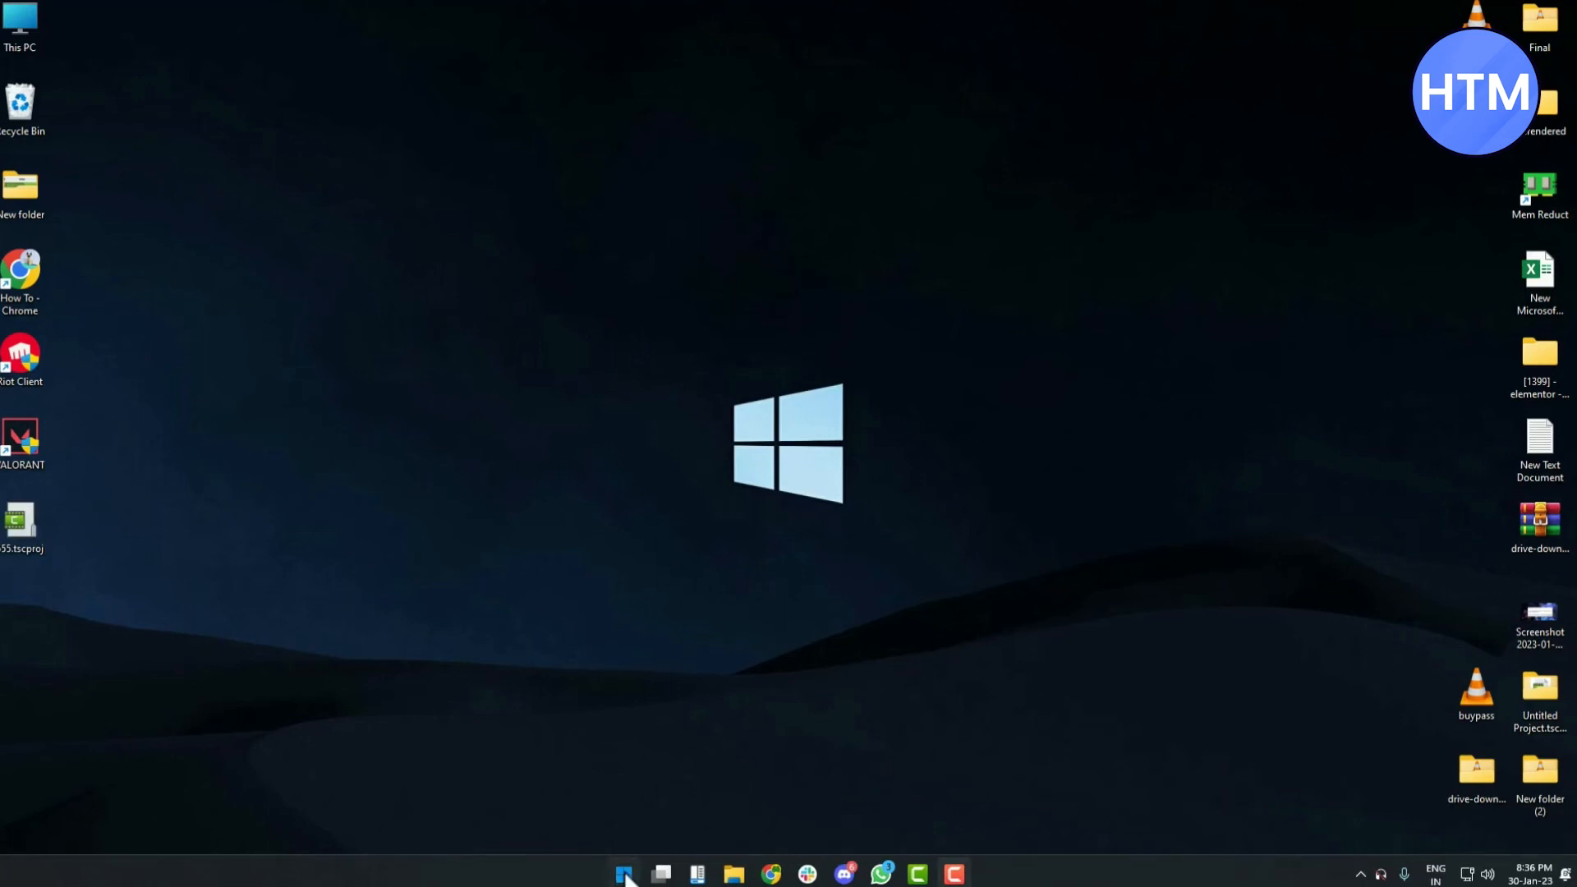
text(c)
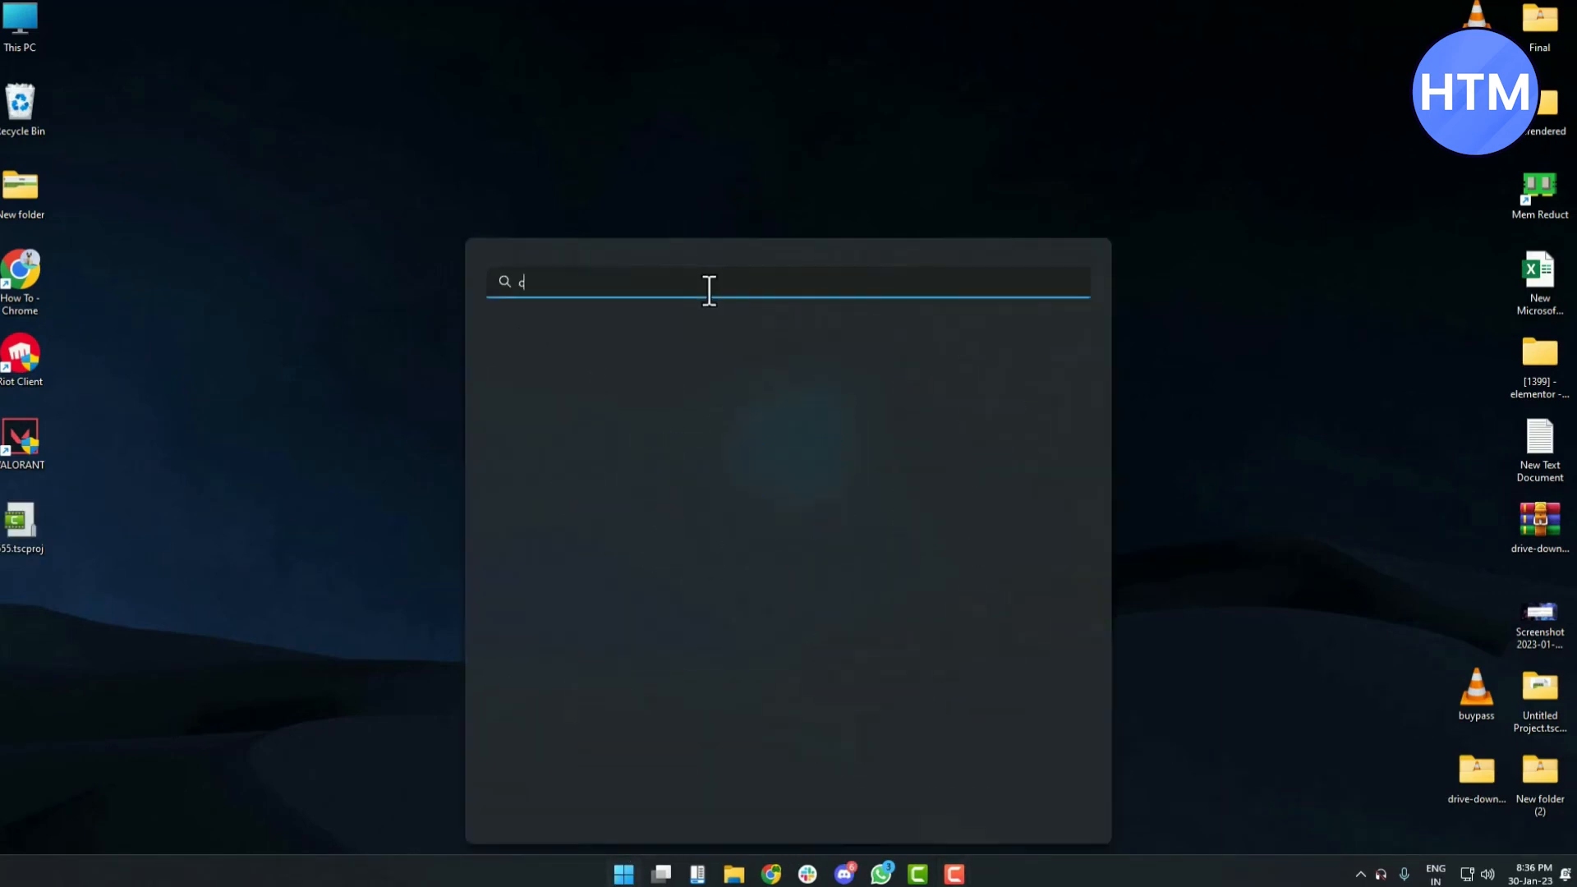
key(Escape)
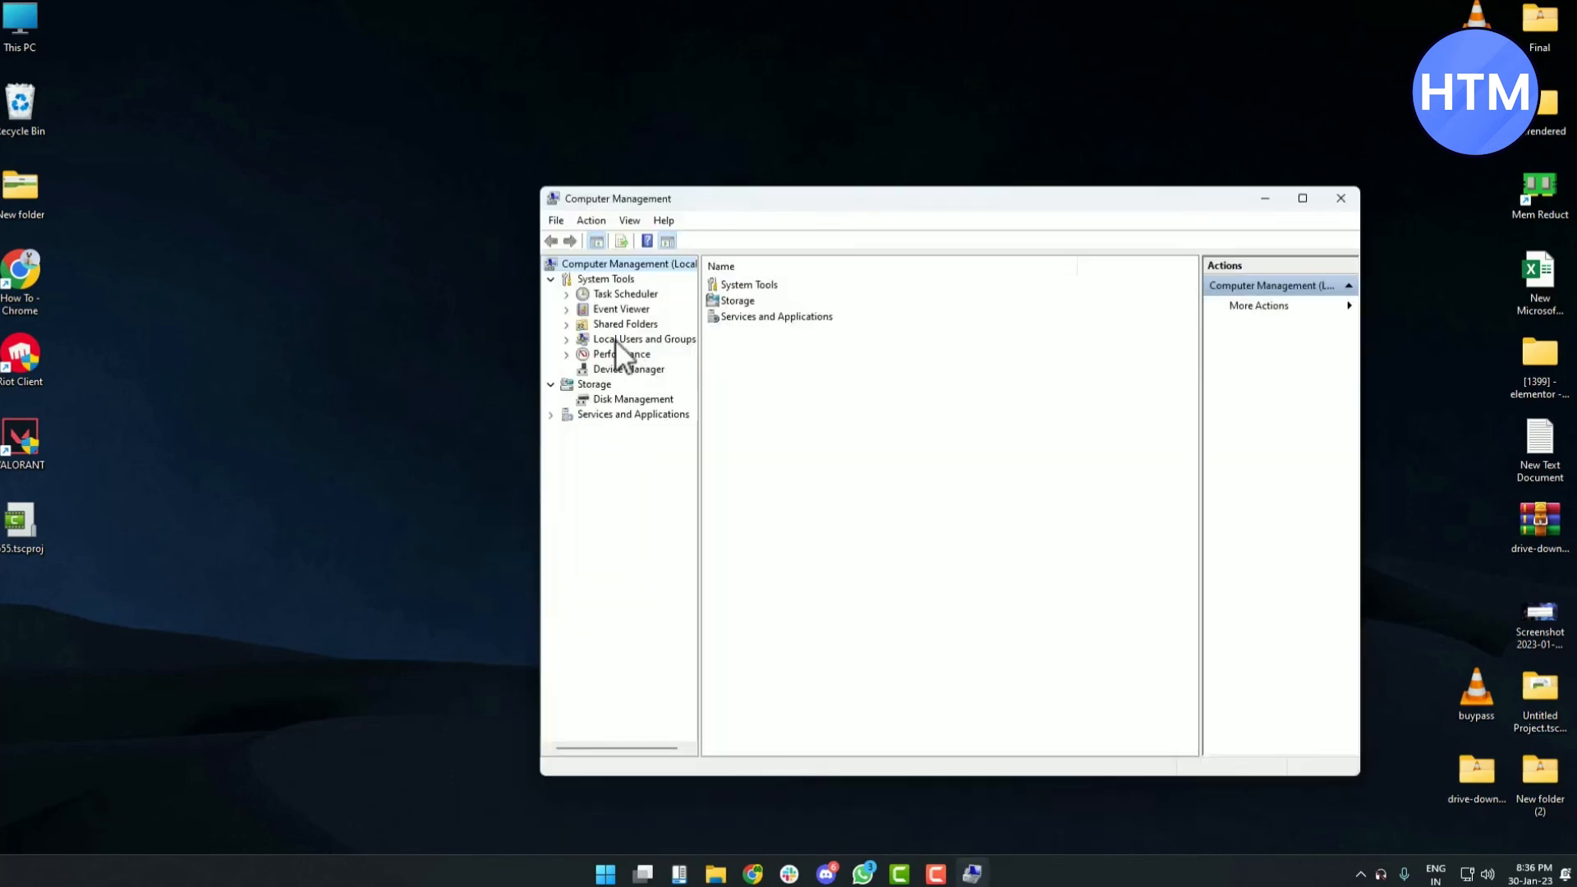
Step: Open Local Users and Groups > Users, choose Rename on the account, then close
click(566, 339)
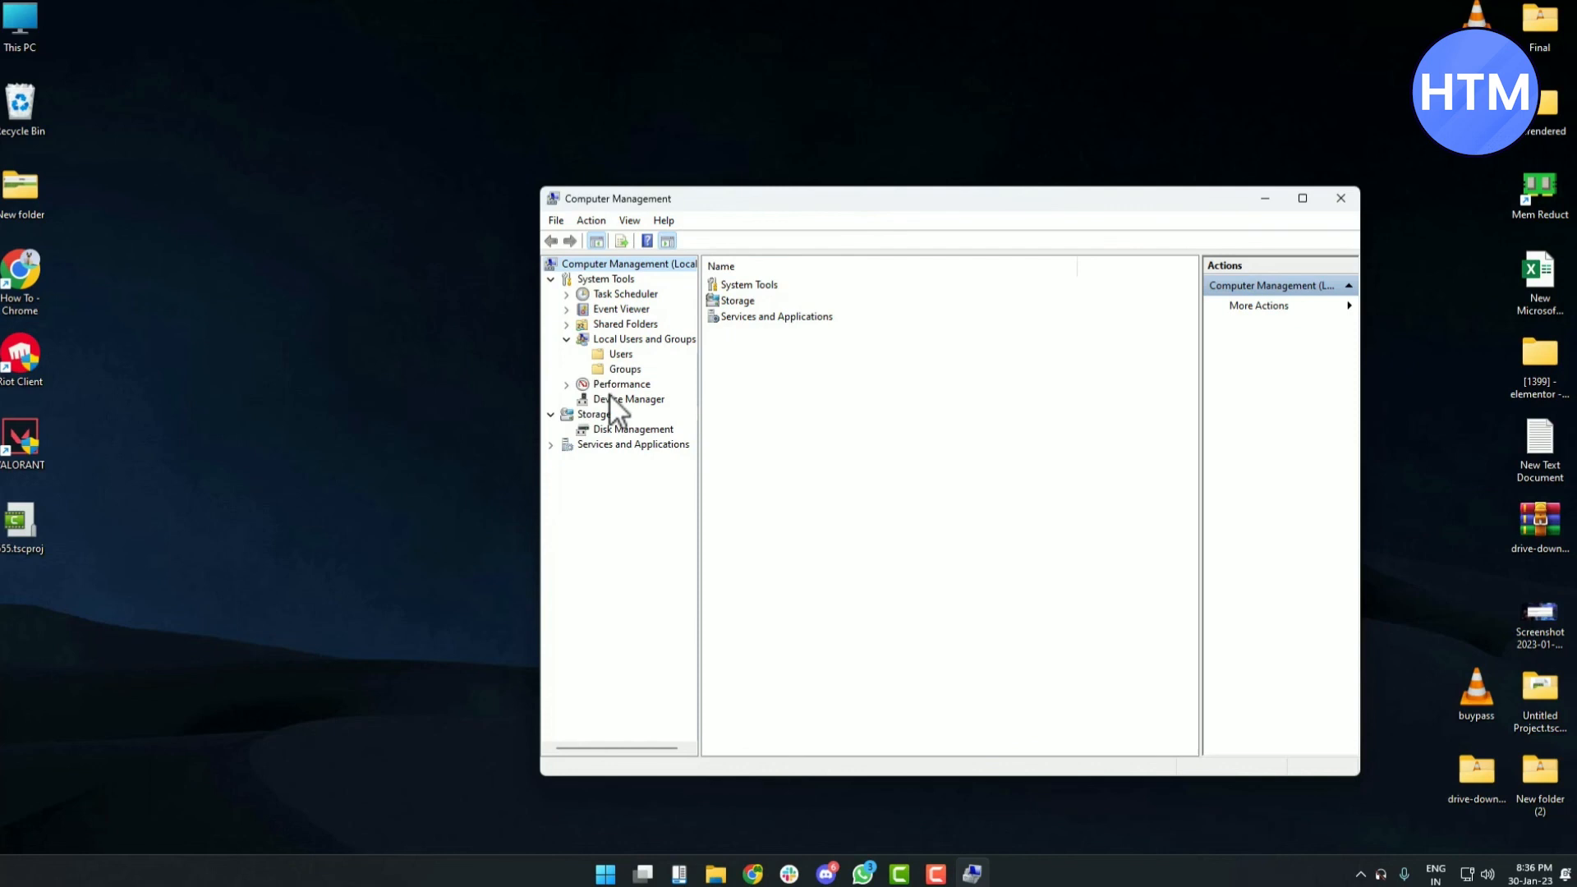
click(620, 354)
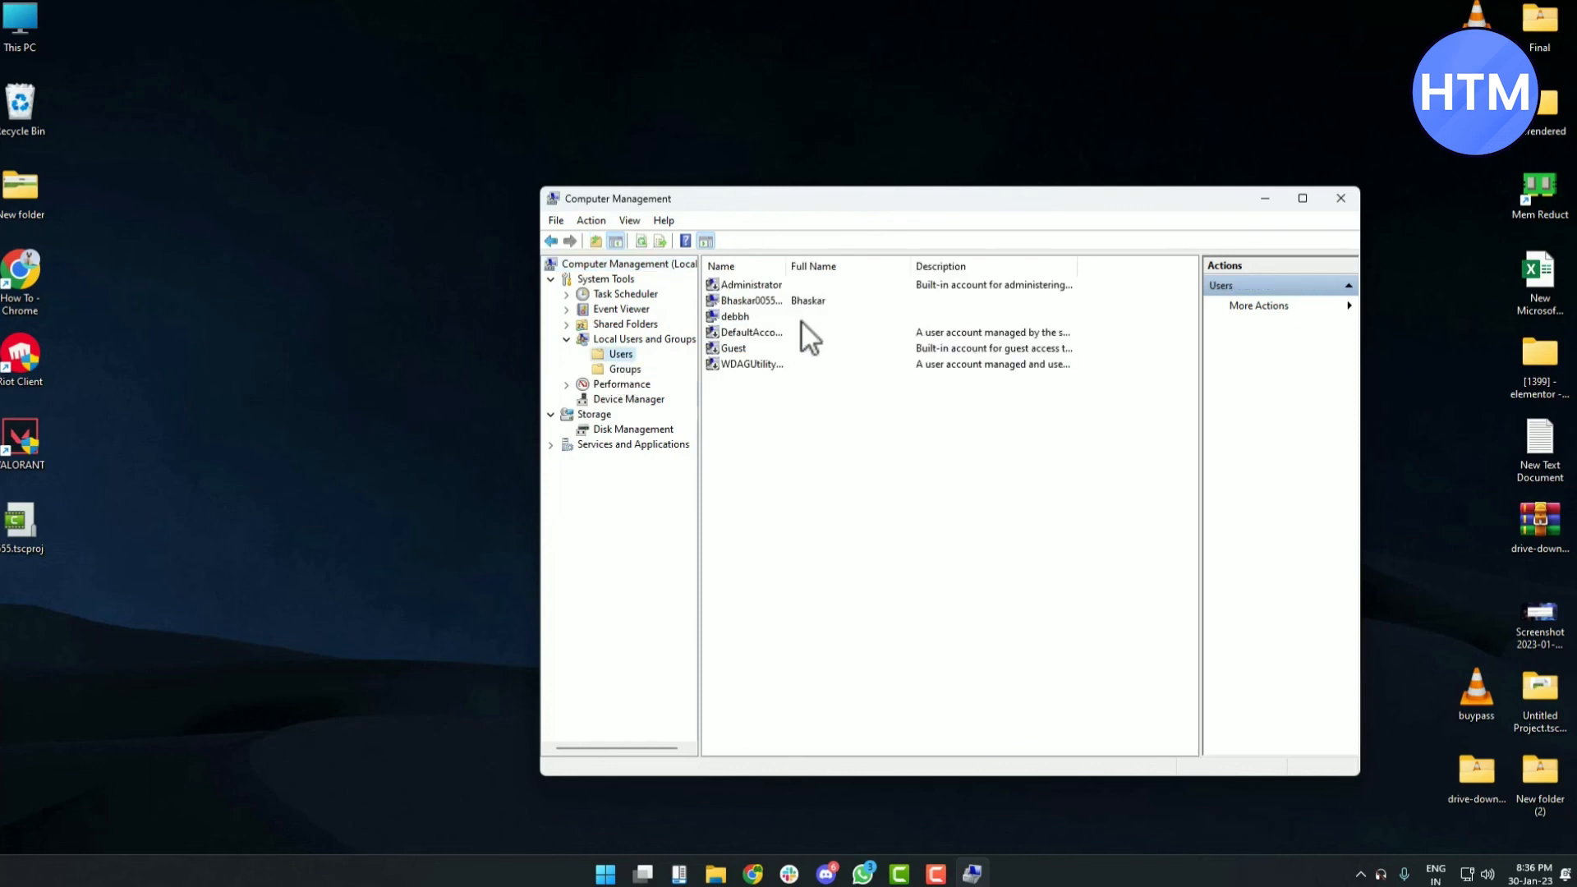
click(752, 299)
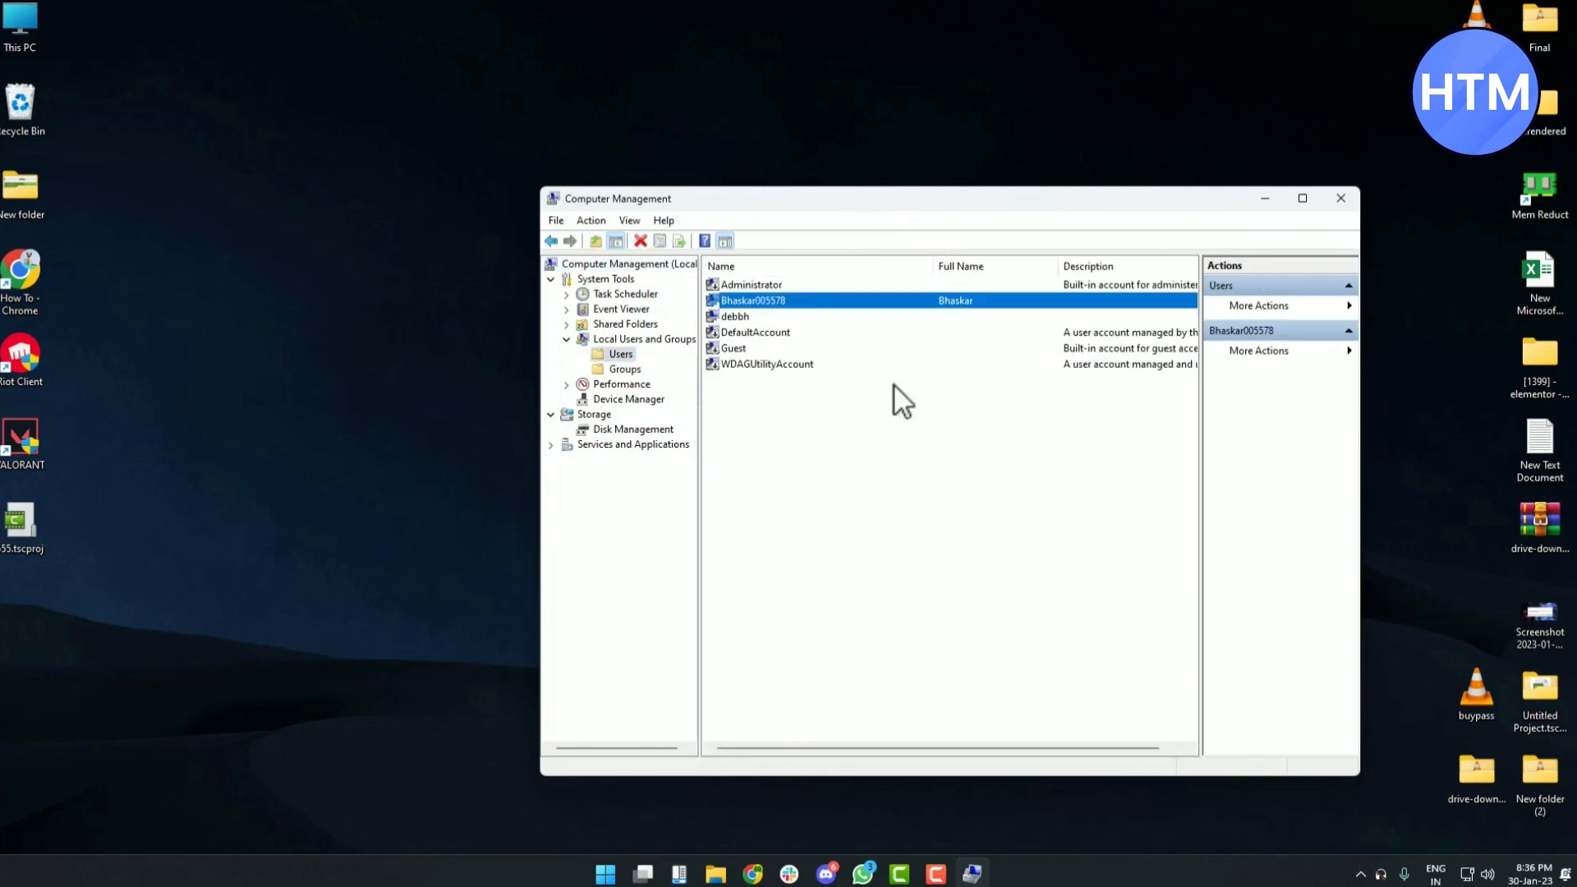
right_click(752, 300)
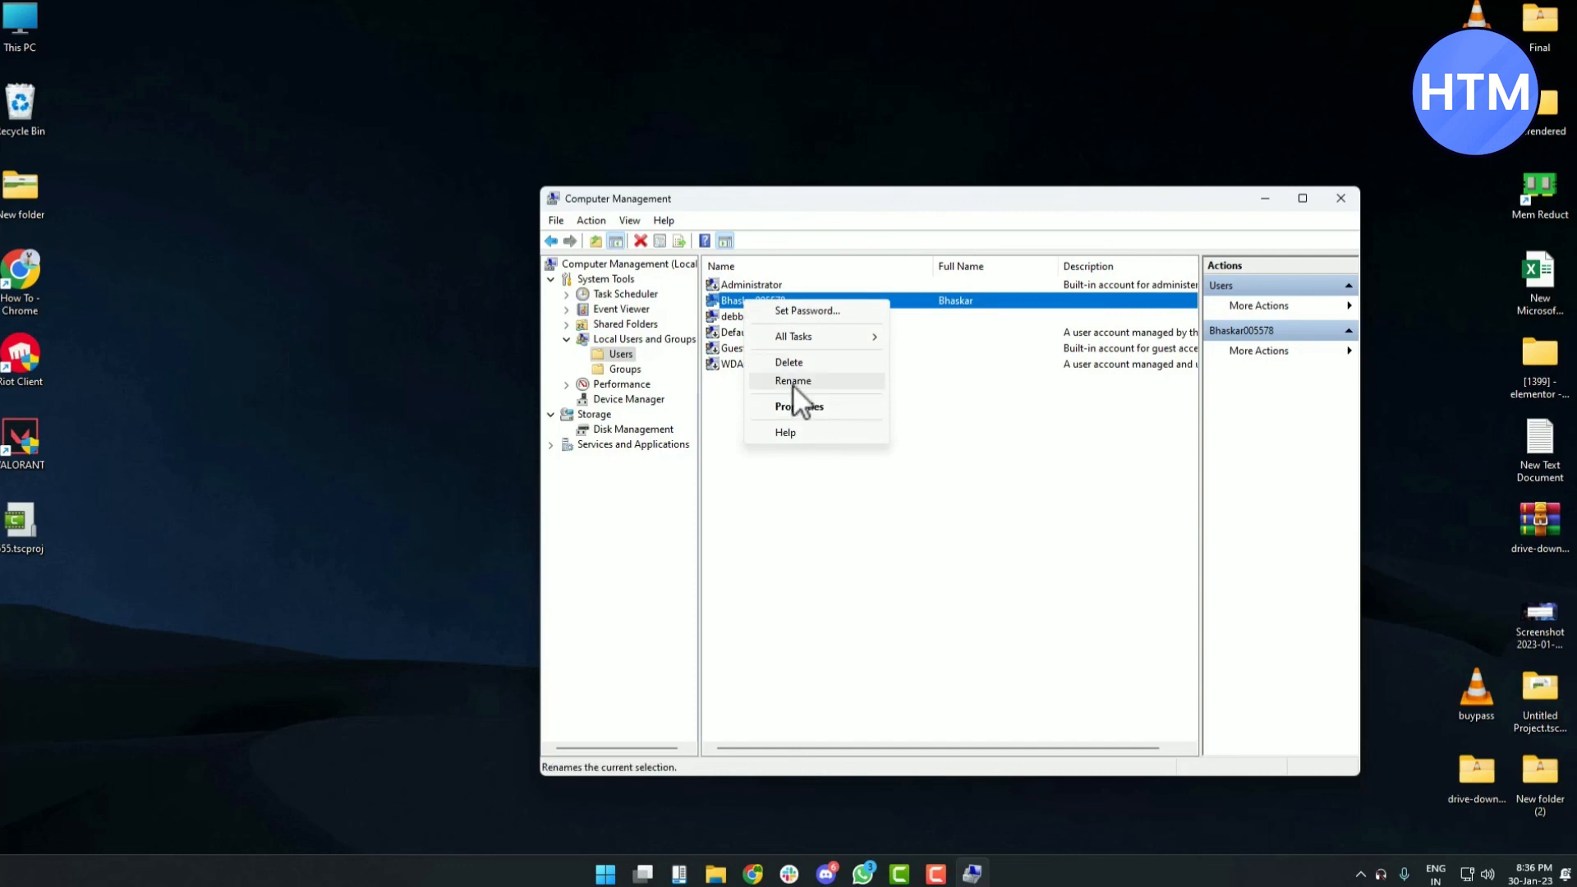
click(793, 380)
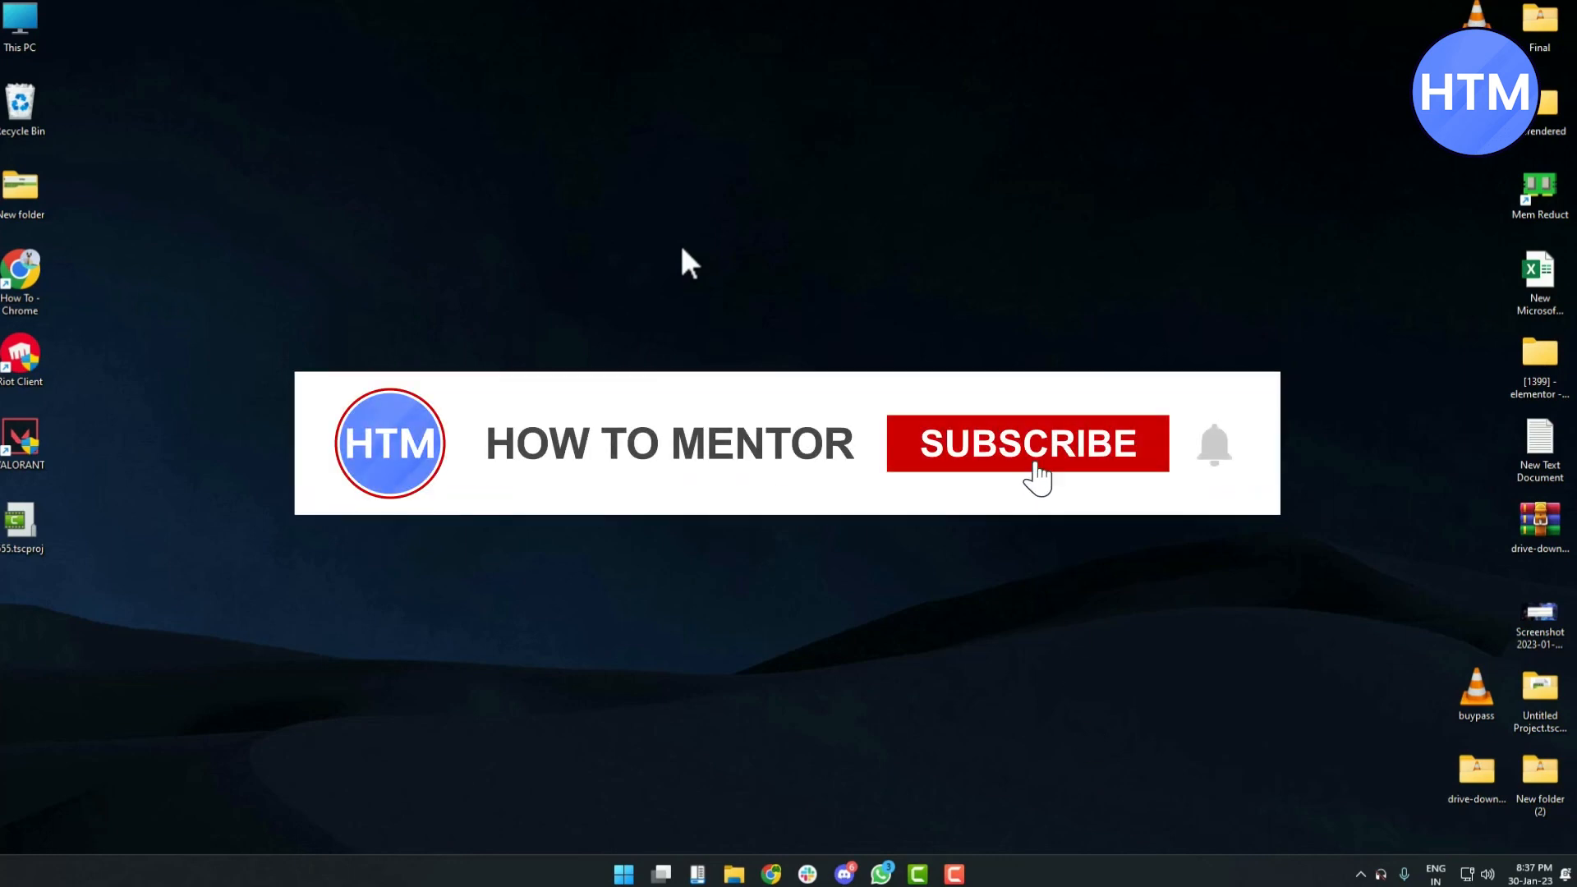
click(1027, 443)
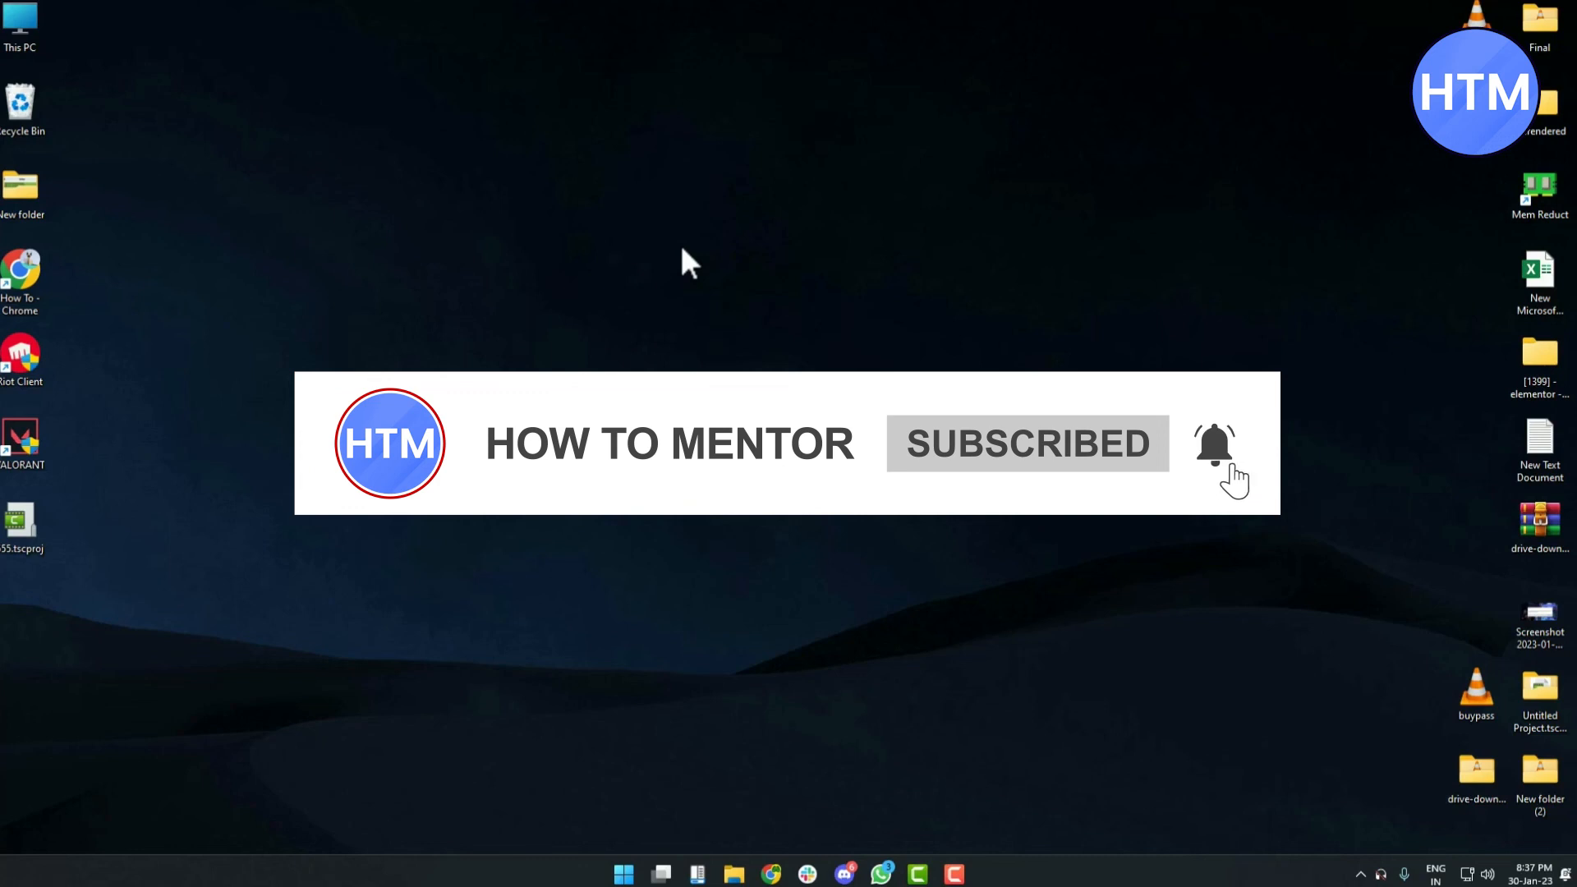